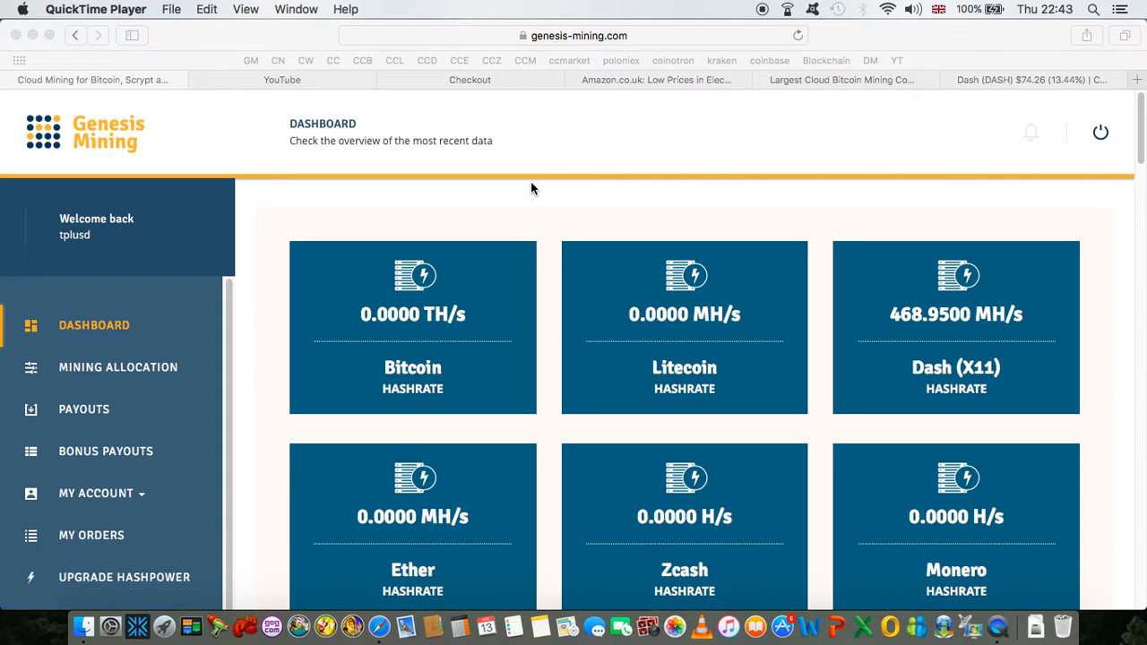
mouse_move(125, 536)
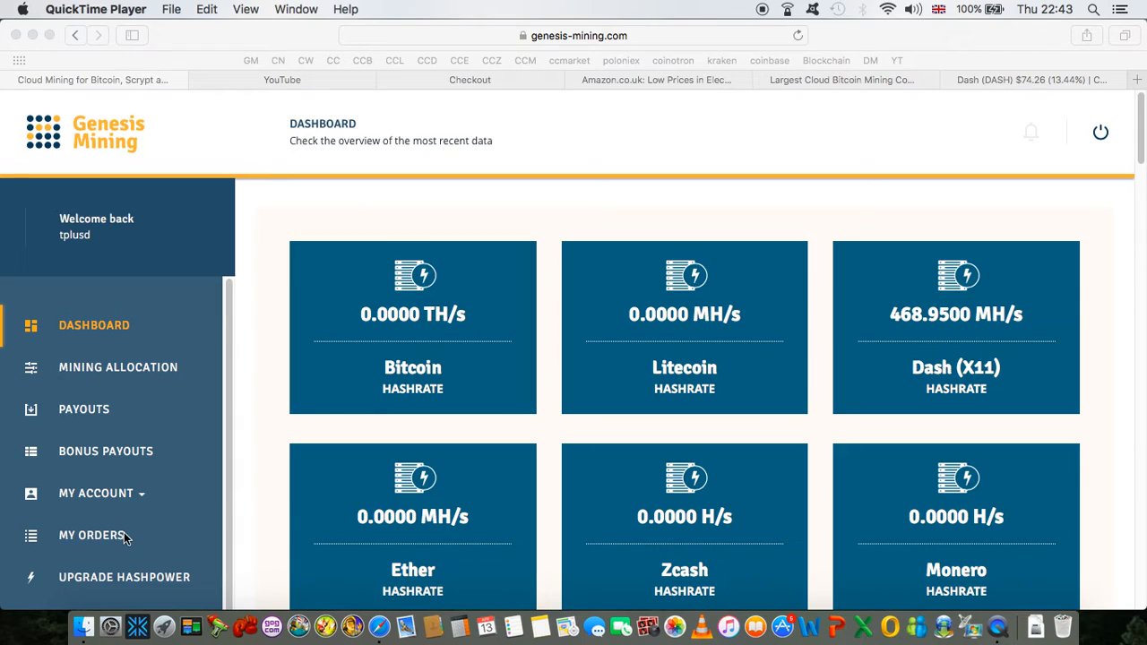
mouse_move(105, 535)
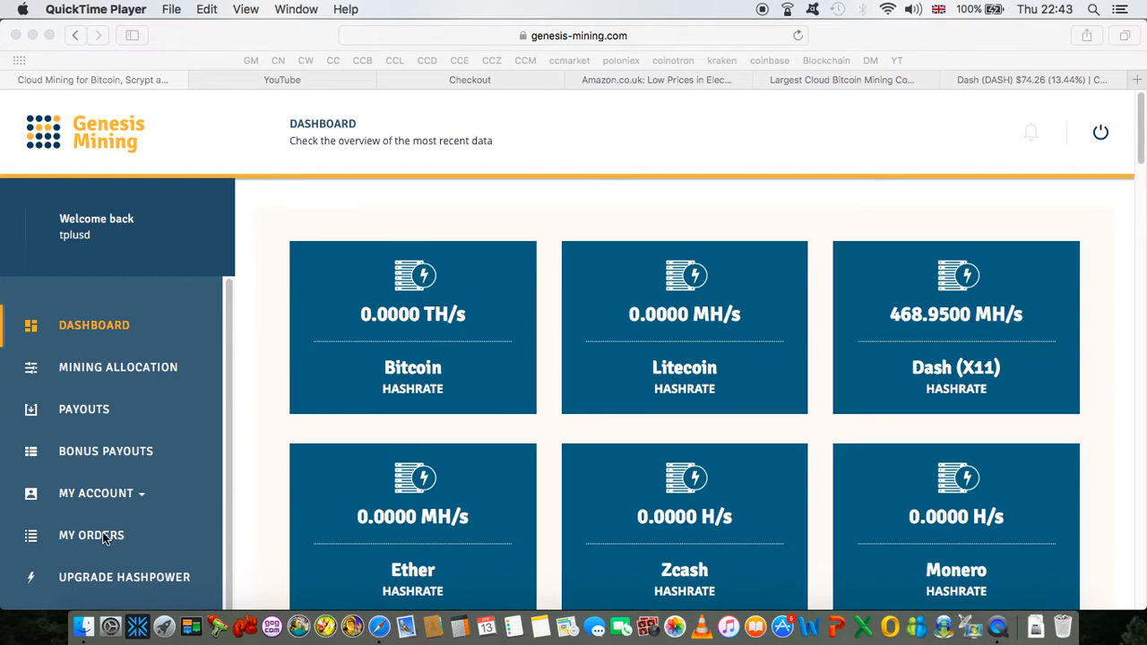
mouse_move(899, 331)
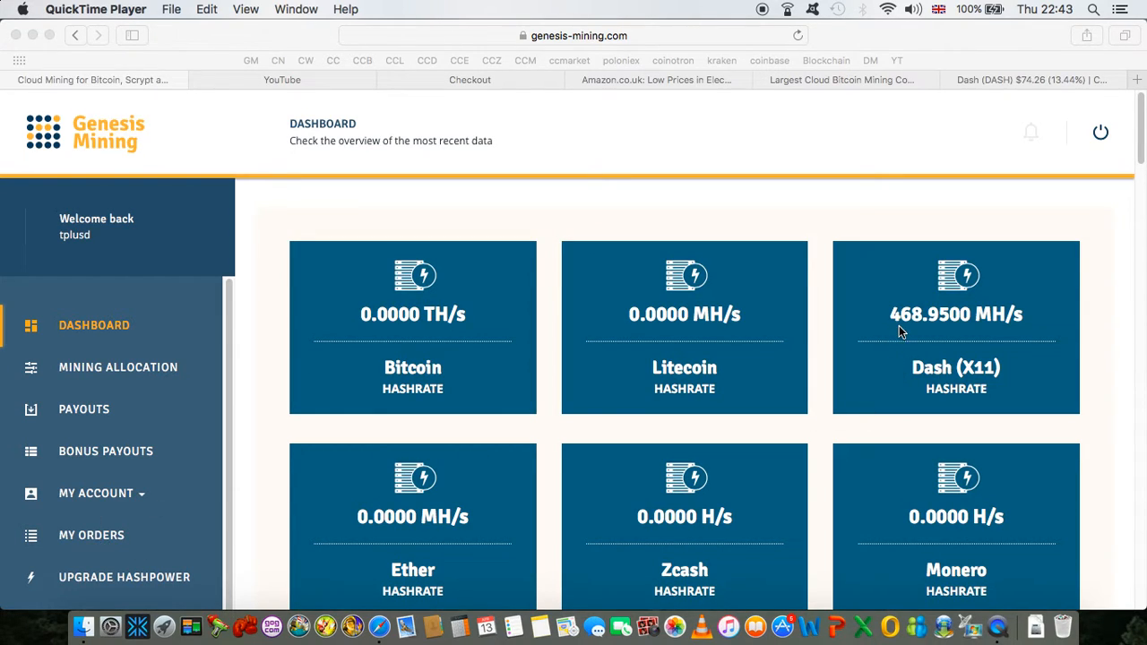
mouse_move(1000, 351)
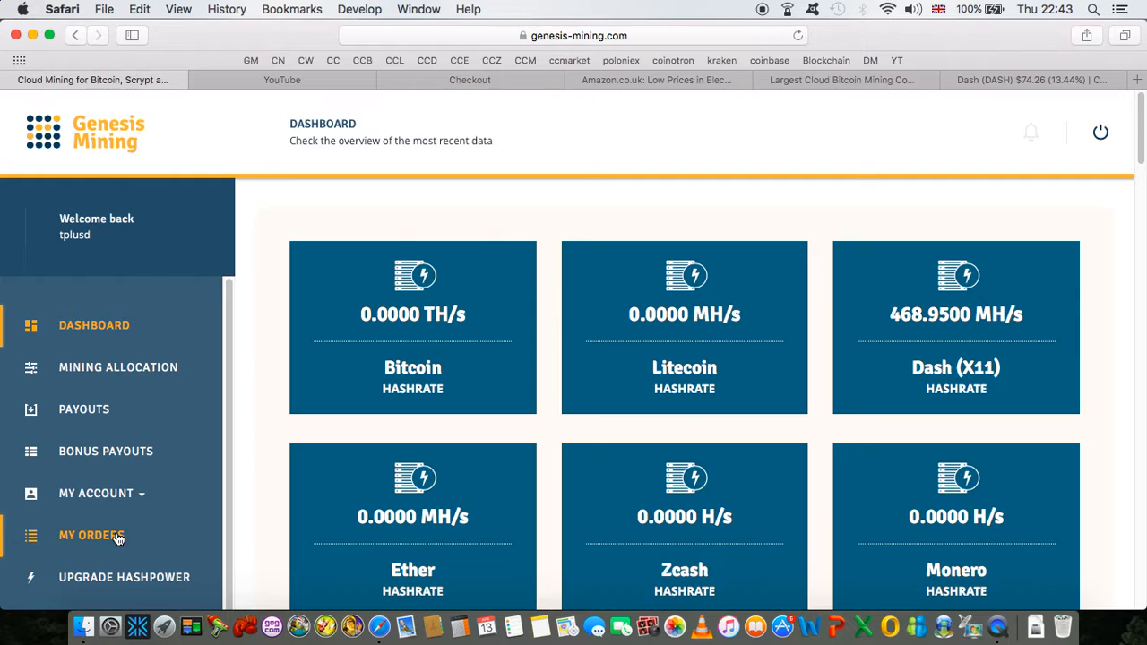
Step: Go to the My Orders page from the Genesis Mining dashboard
left_click(92, 534)
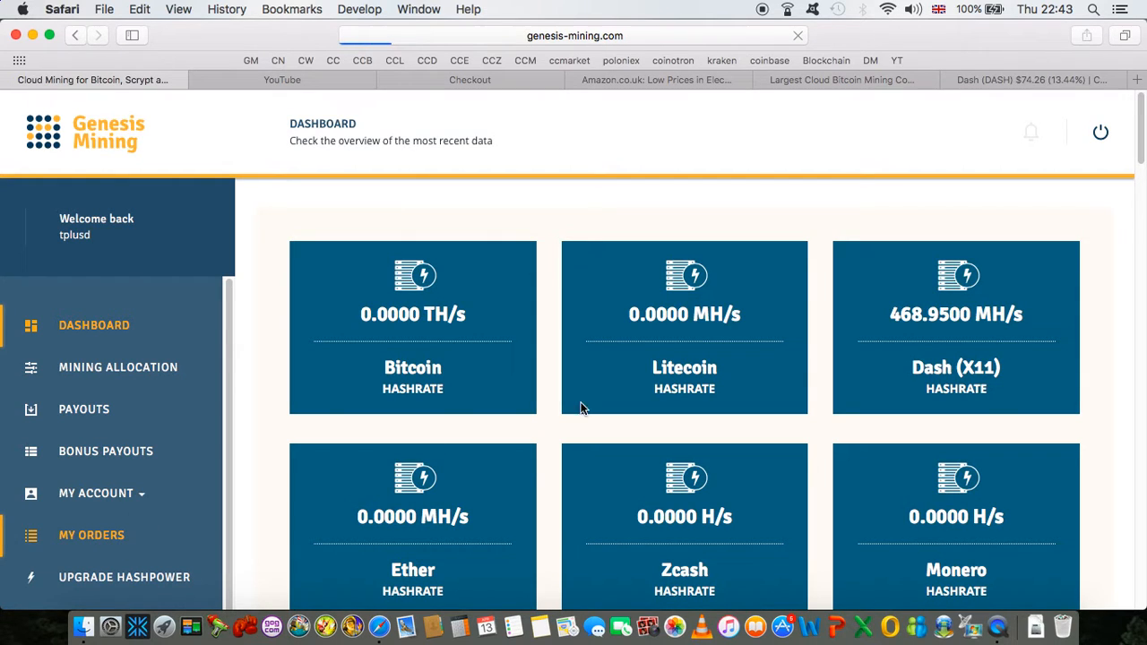
Step: Scroll through the completed X11 hashpower orders from March–April 2017 and back to the top
left_click(91, 534)
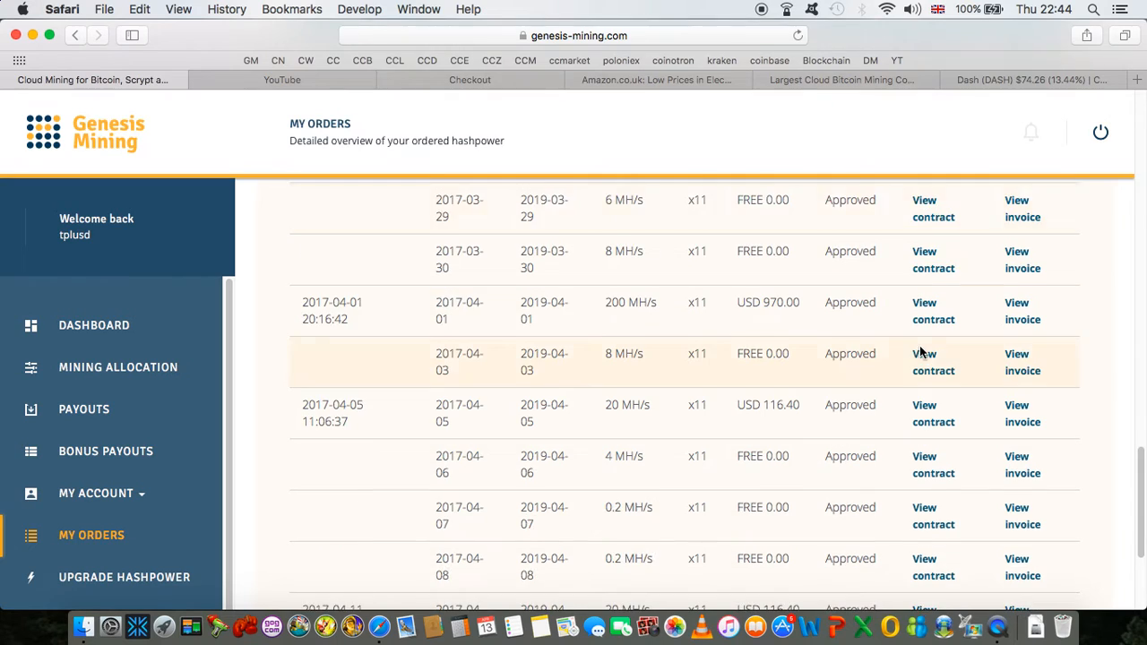
scroll("up", 3)
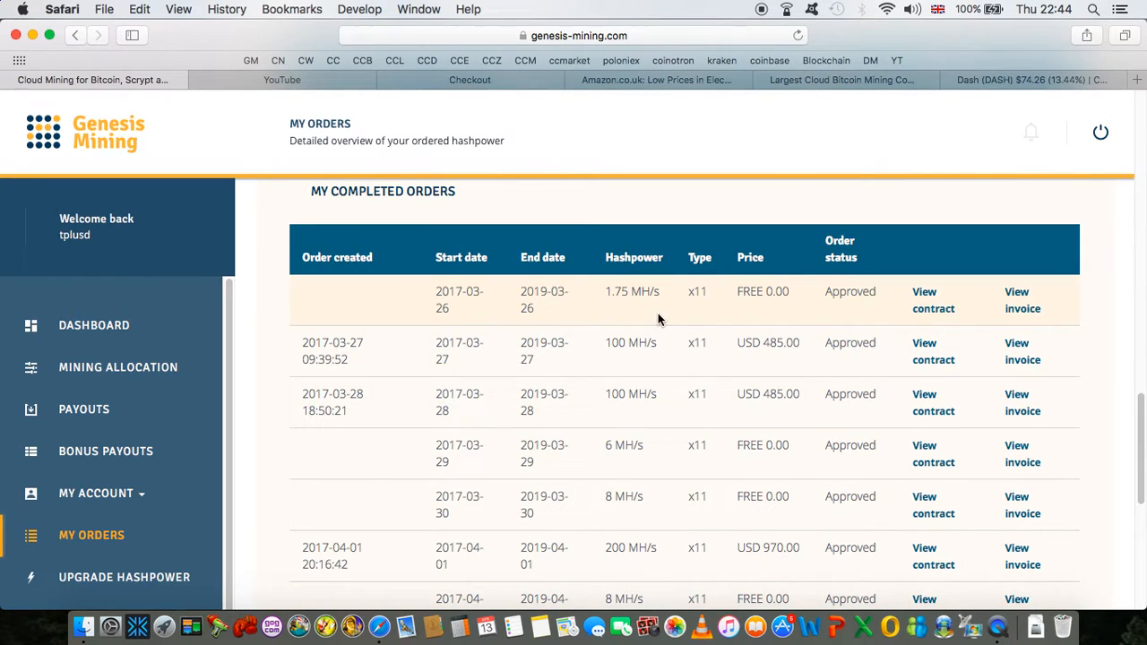
scroll("down", 3)
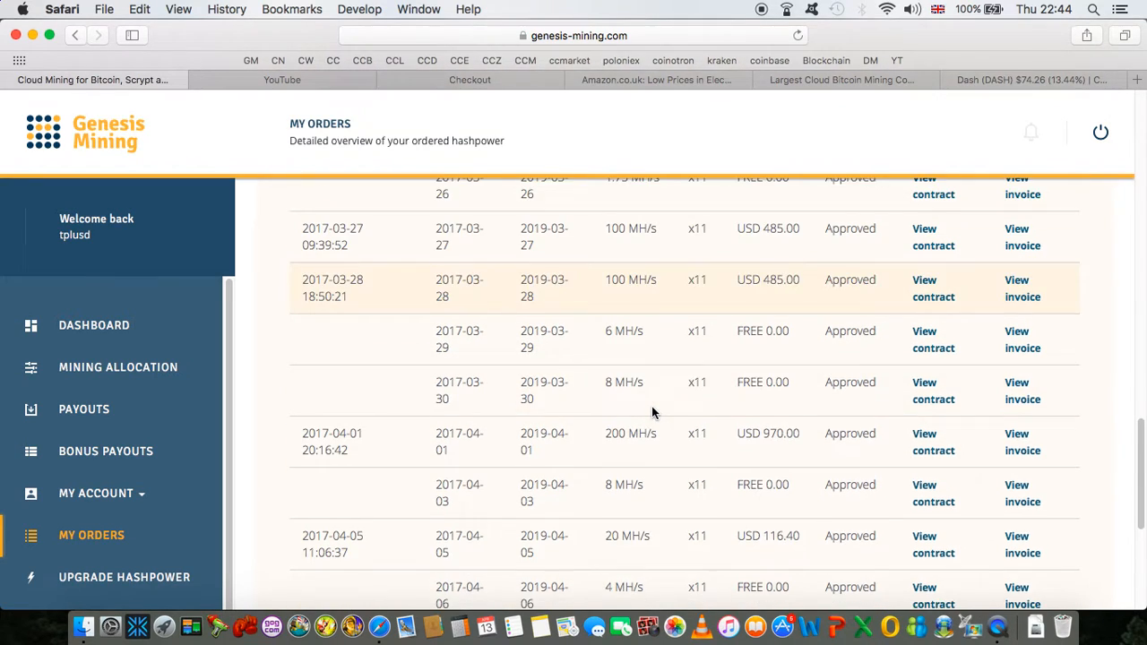
scroll("down", 3)
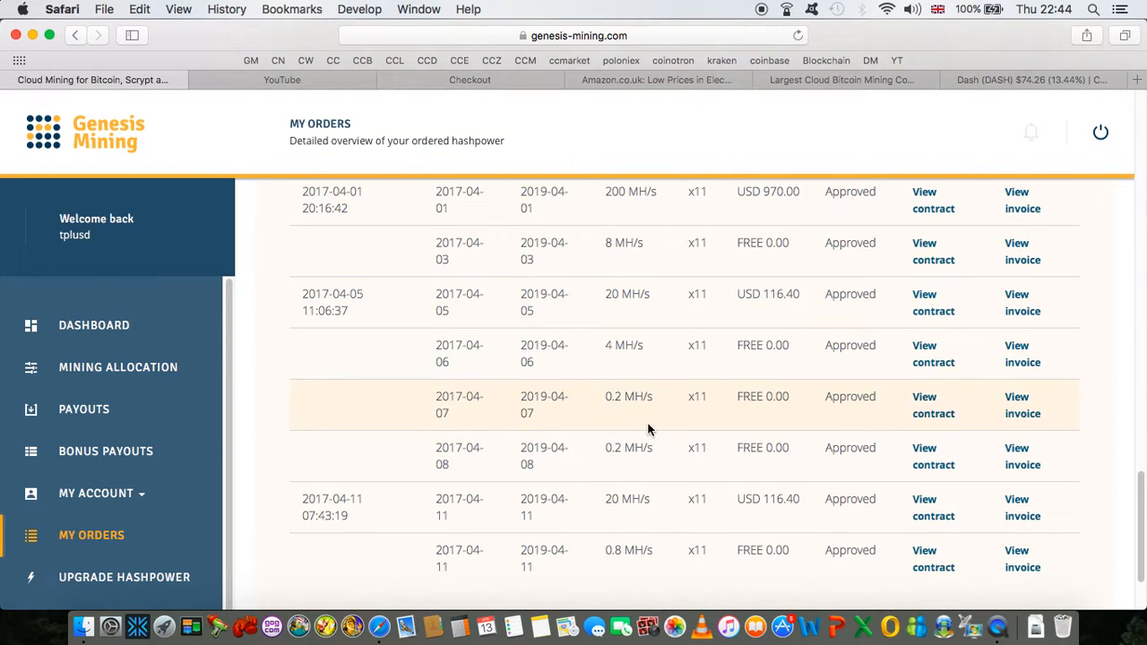
scroll("down", 3)
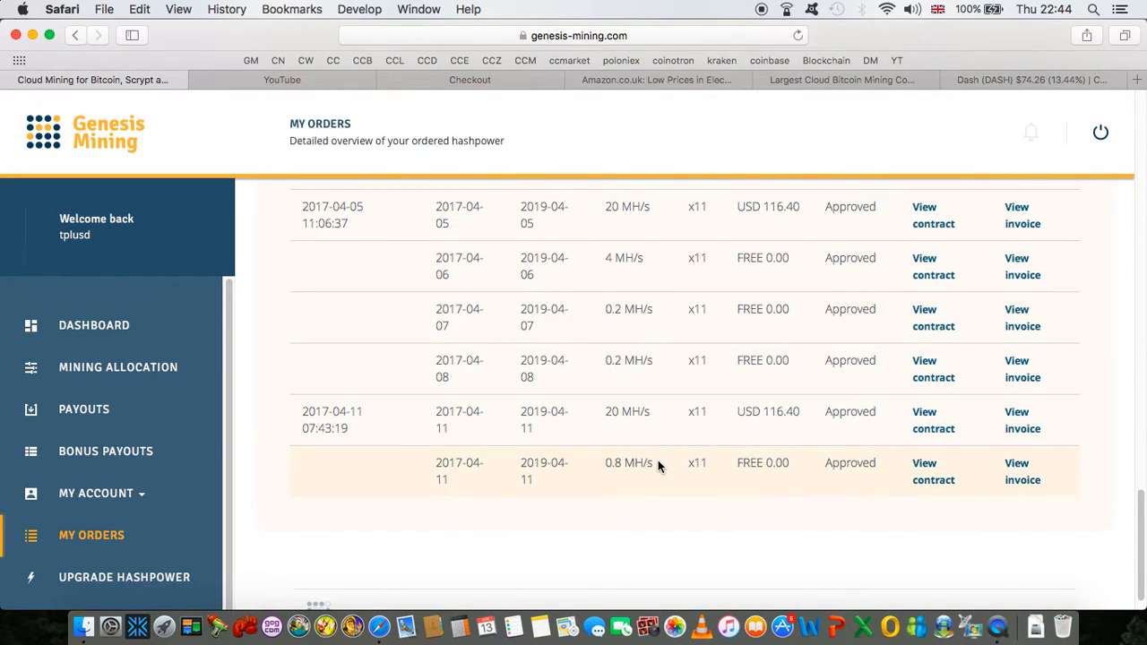
mouse_move(653, 370)
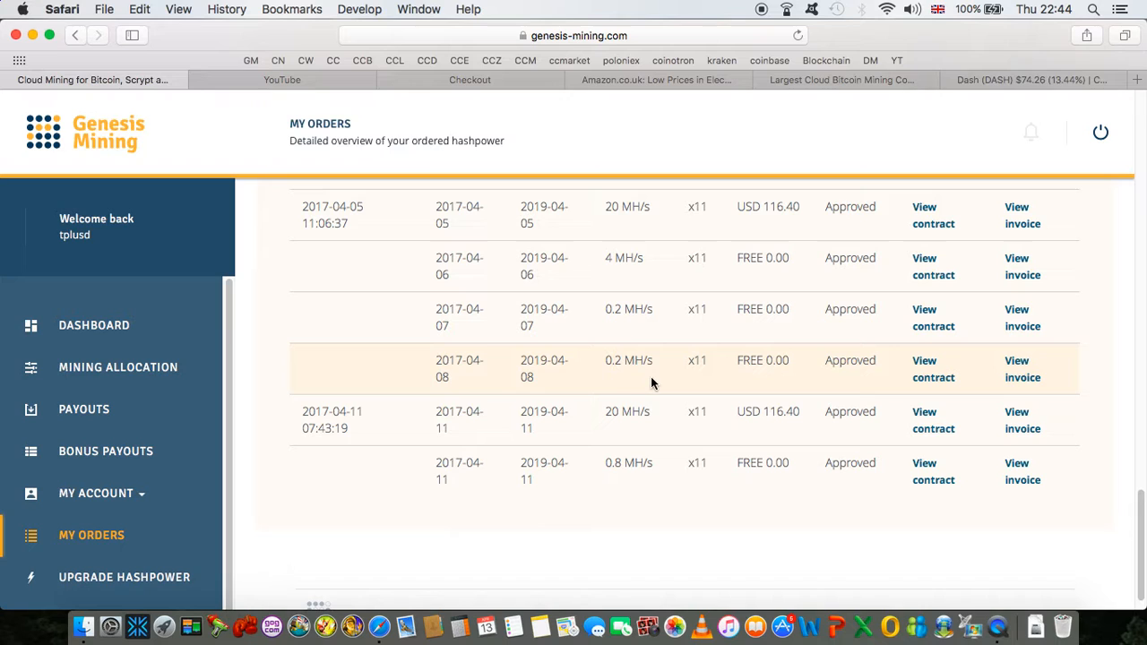
scroll("up", 3)
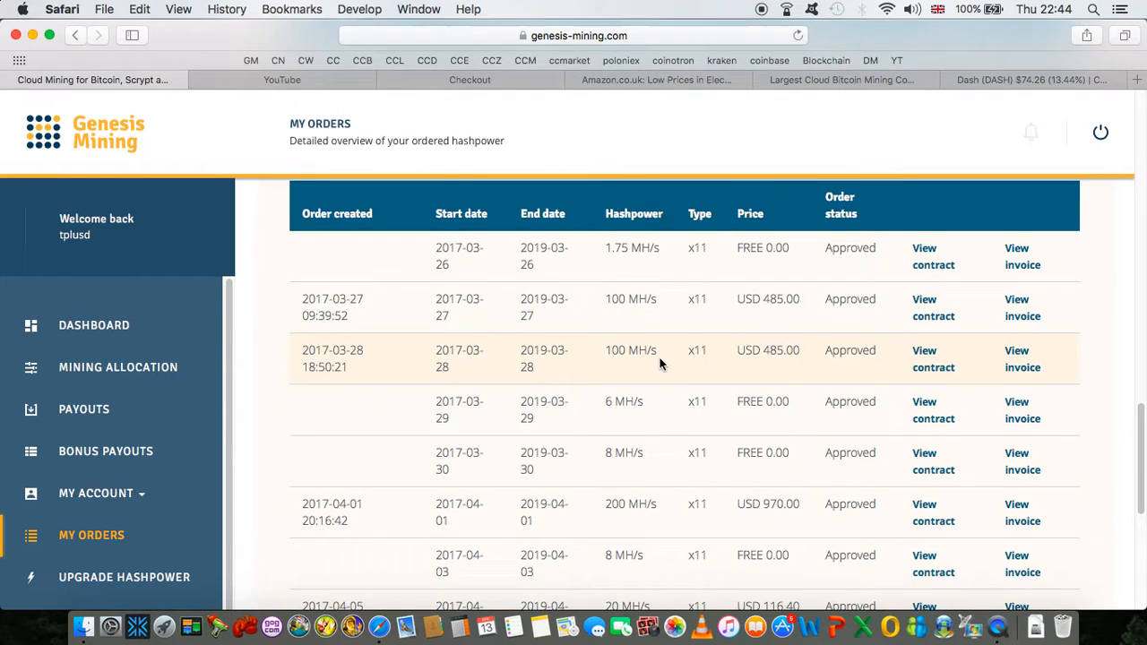
Step: Bring the pending balance payout history with daily BTC and DRK credits into view
scroll("down", 3)
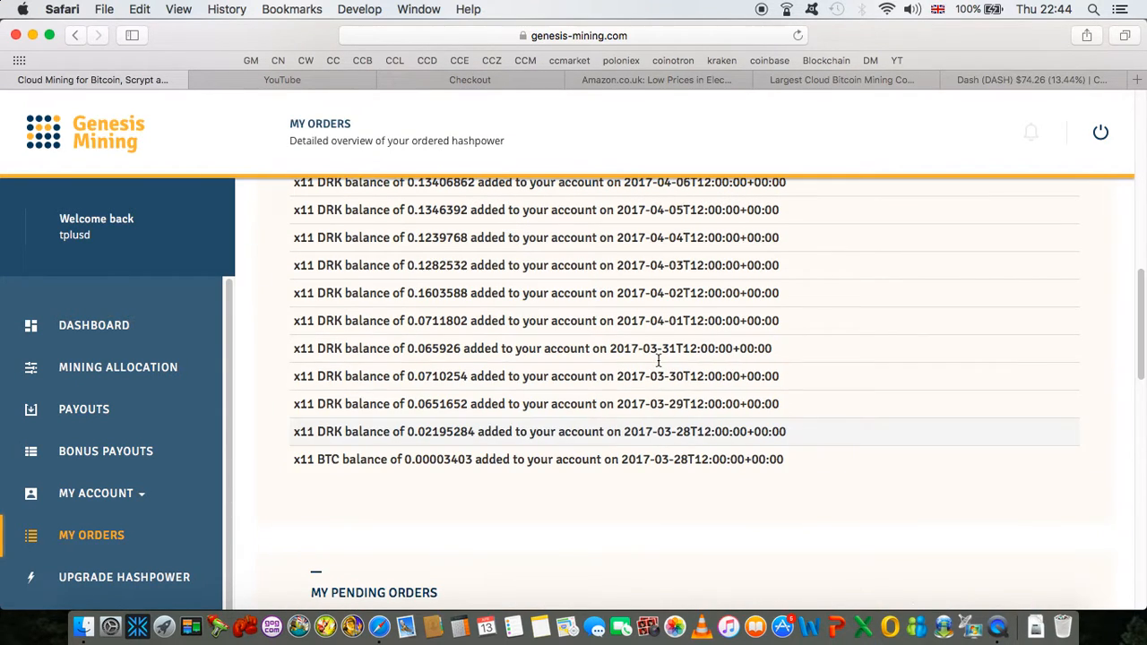
scroll("up", 3)
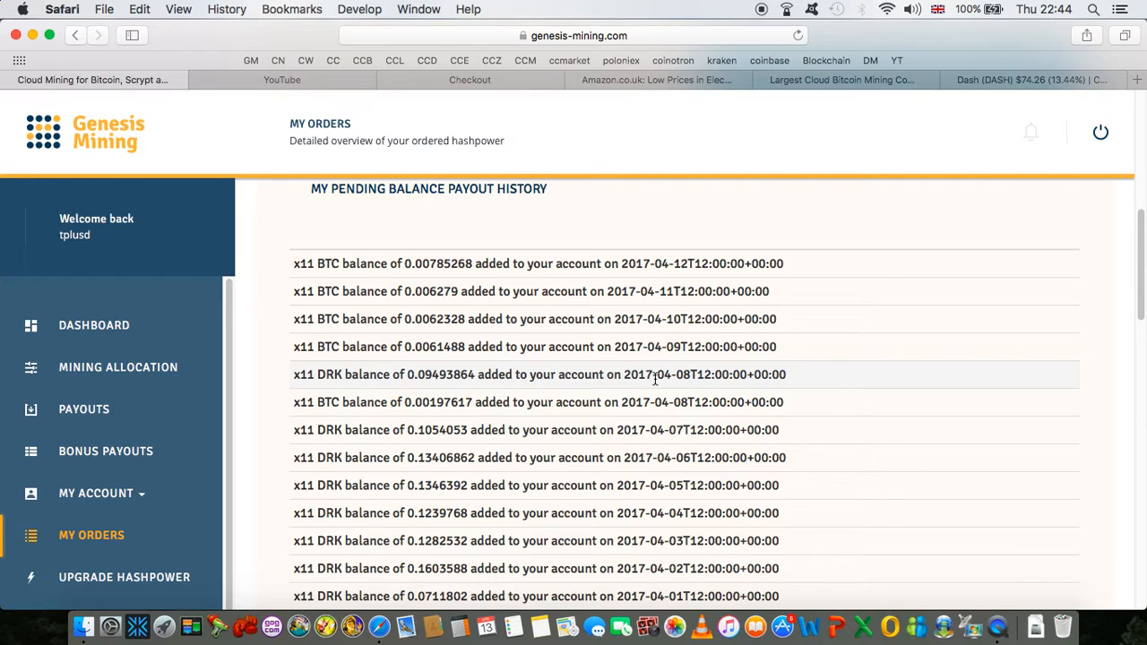
mouse_move(136, 626)
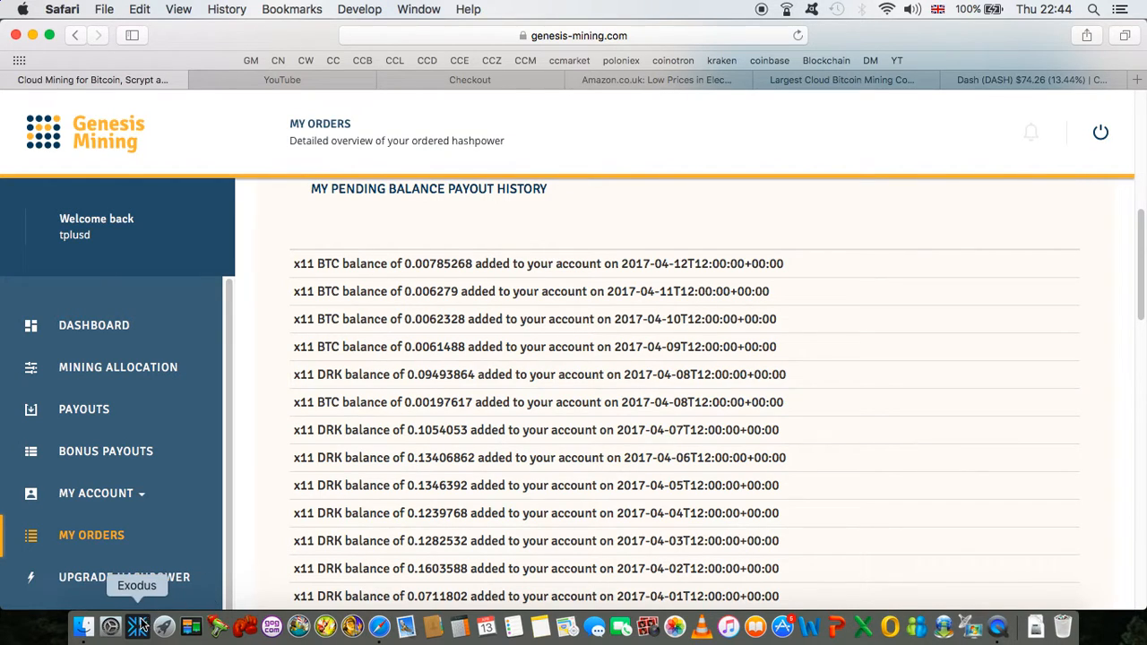
left_click(137, 625)
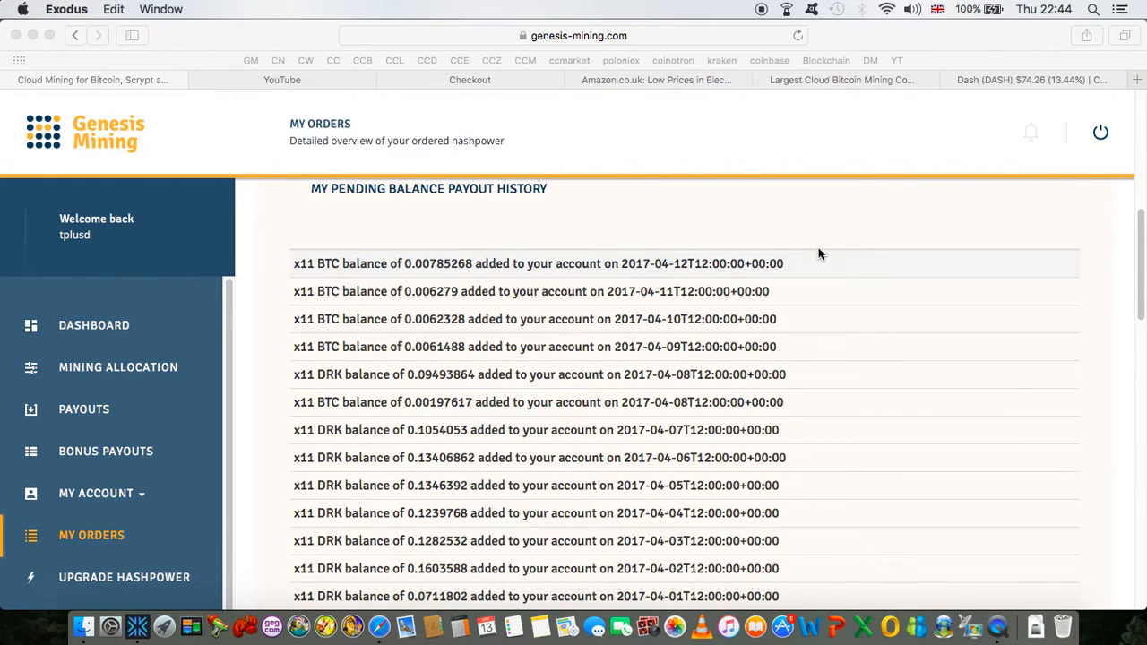
mouse_move(760, 261)
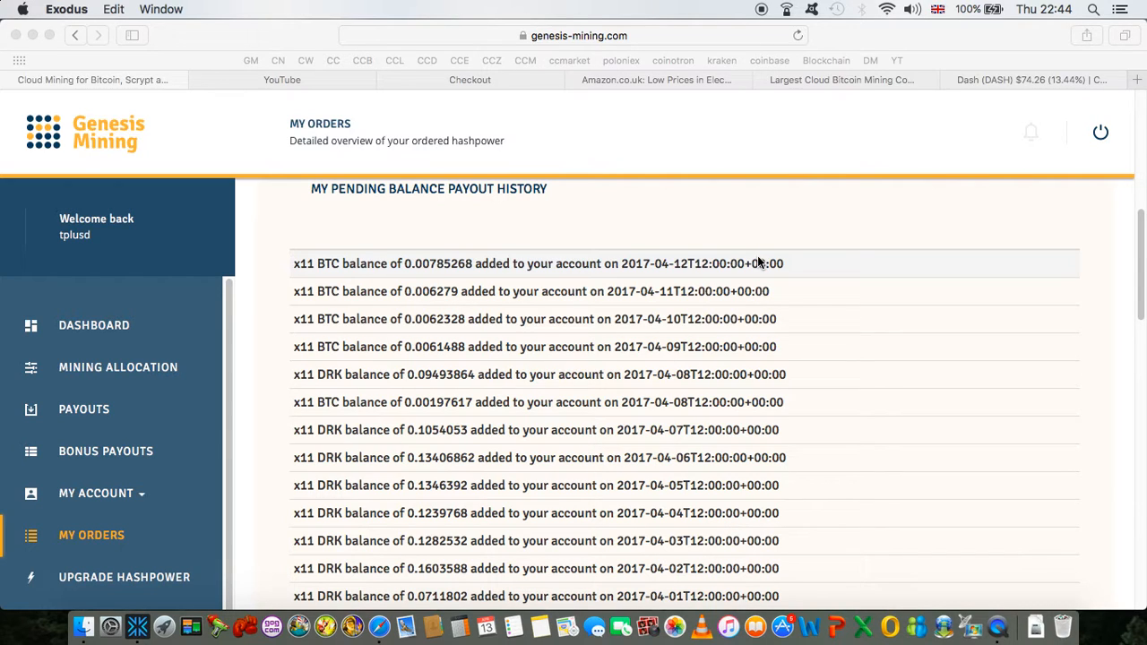
left_click(110, 625)
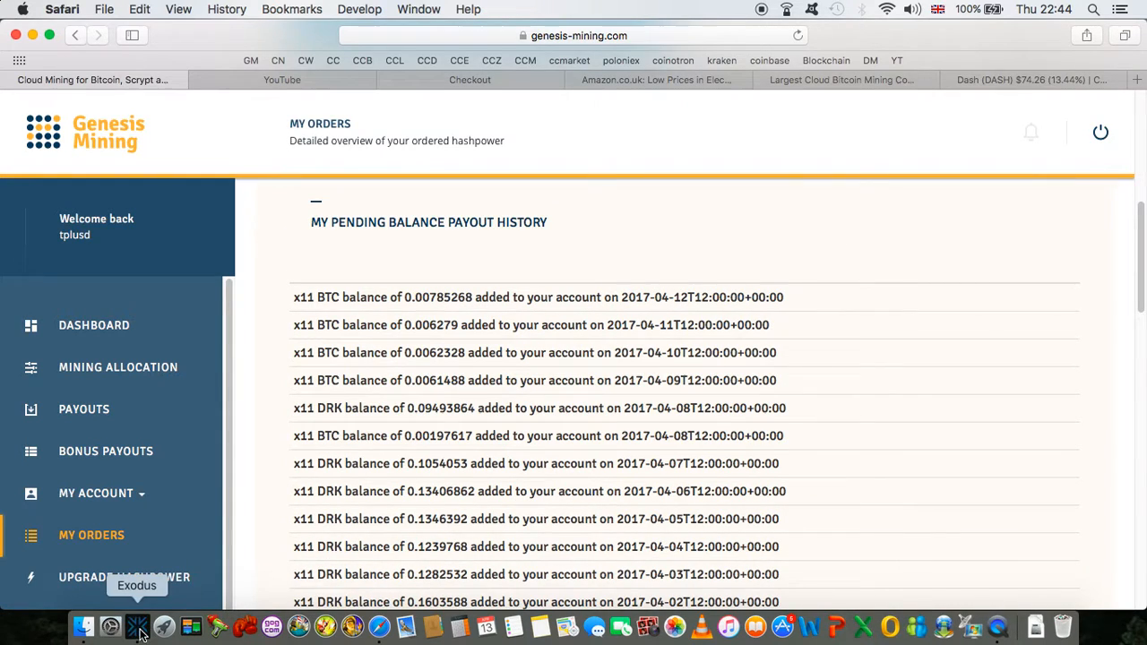
Step: View the Exodus Dash wallet (0.07917903 DASH) and Bitcoin wallet (0.00195184 BTC) transactions
left_click(136, 628)
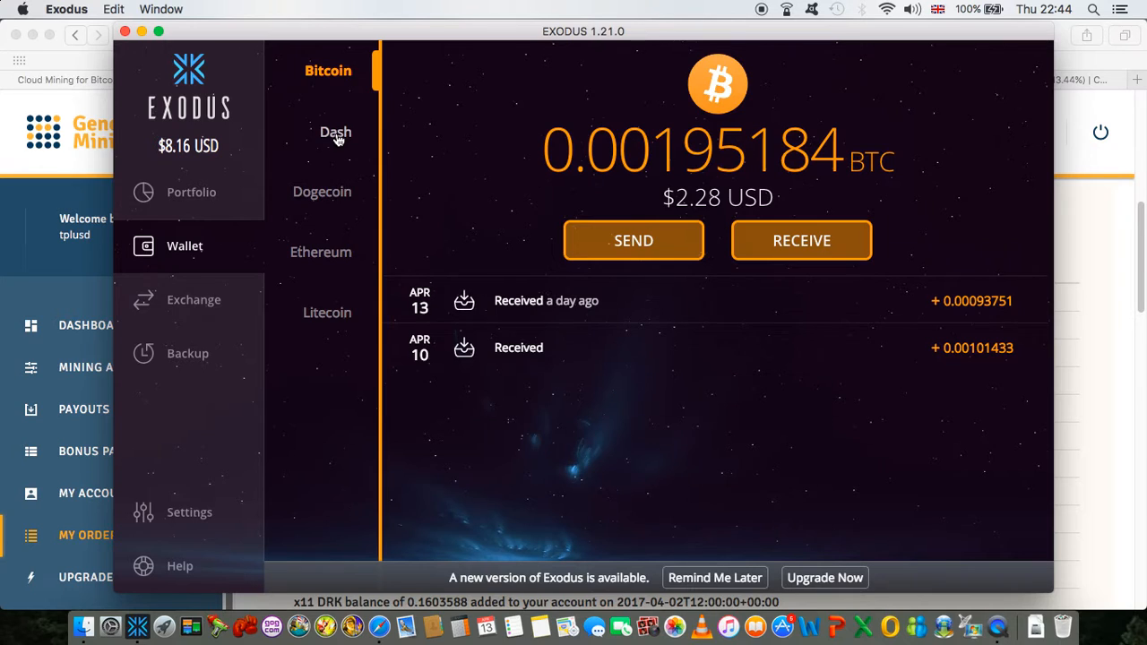
left_click(333, 133)
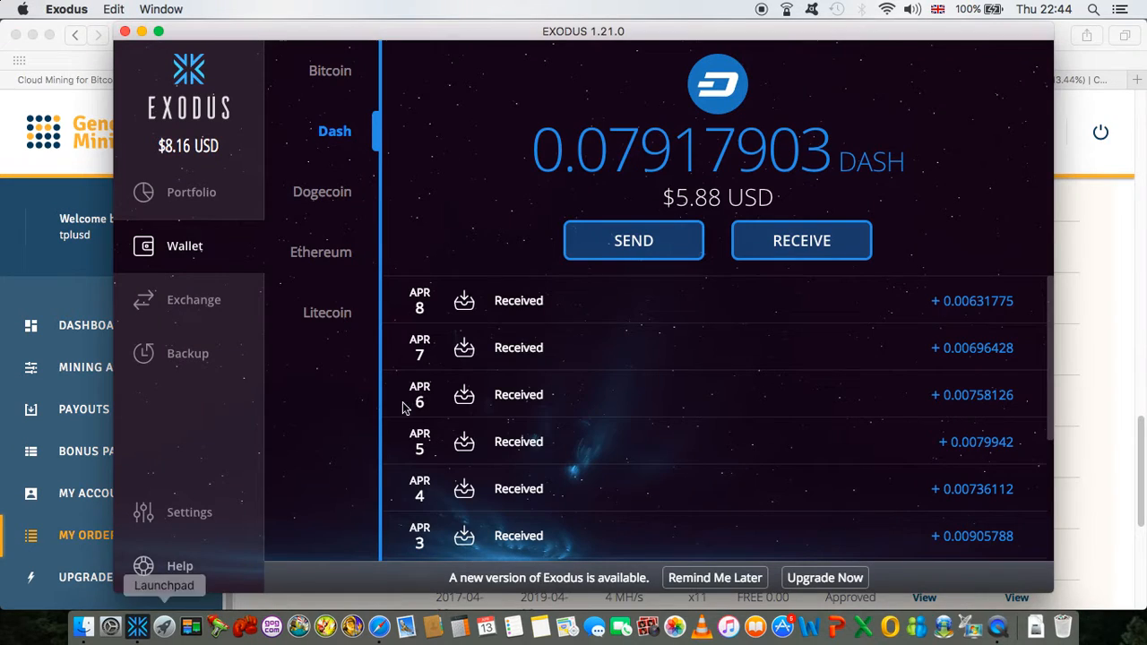
mouse_move(434, 183)
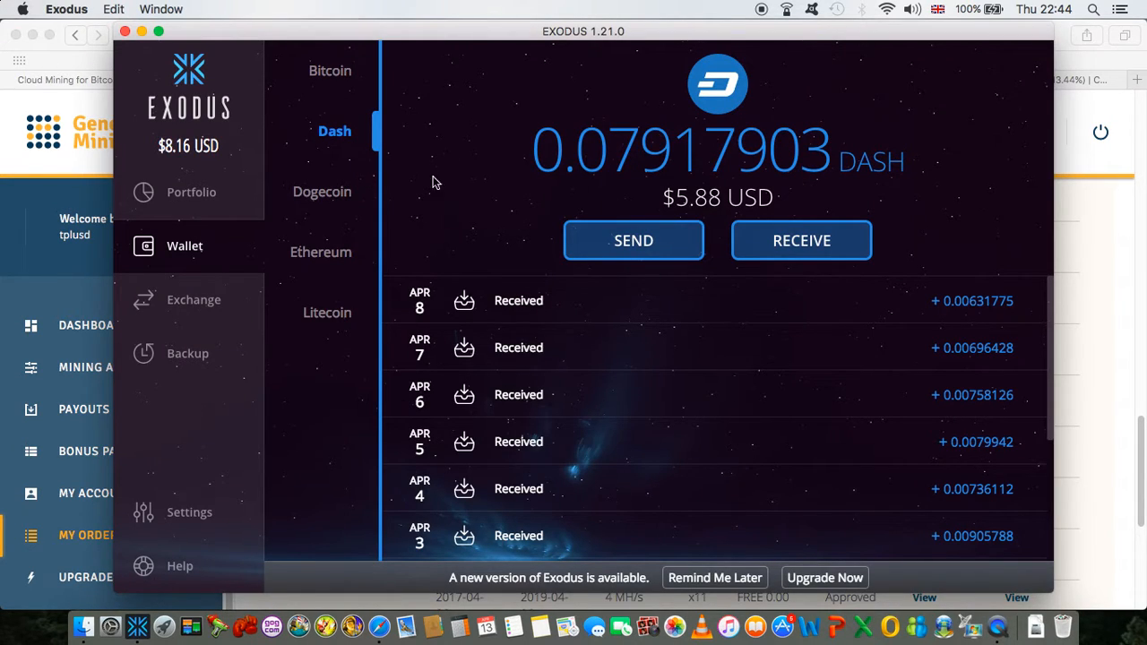
mouse_move(573, 222)
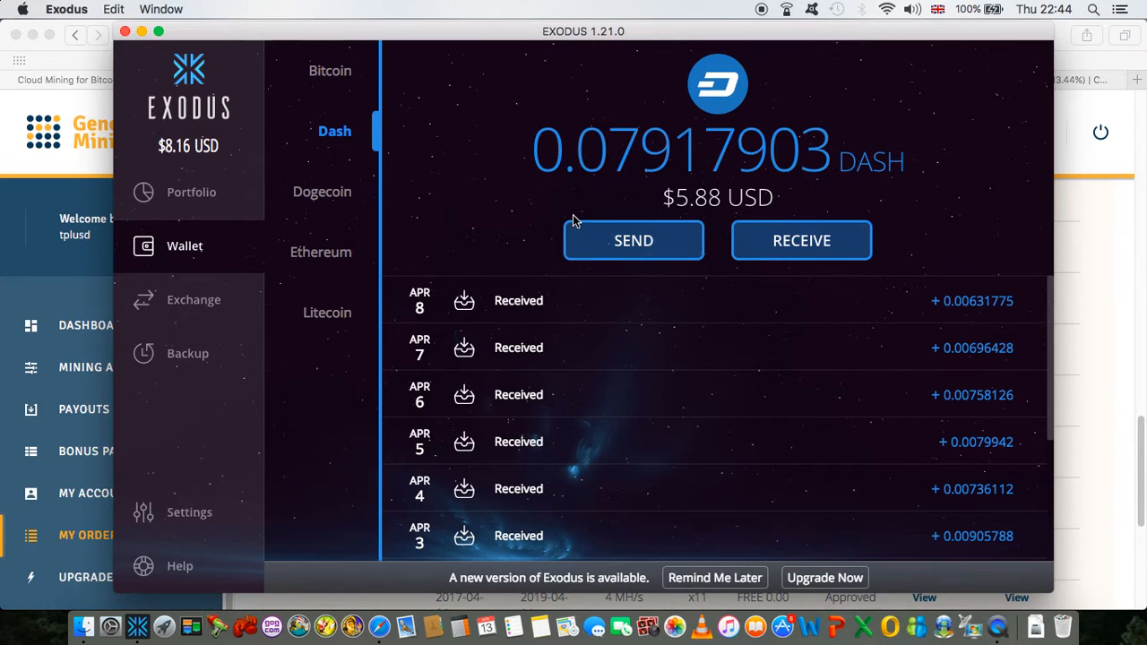
left_click(328, 70)
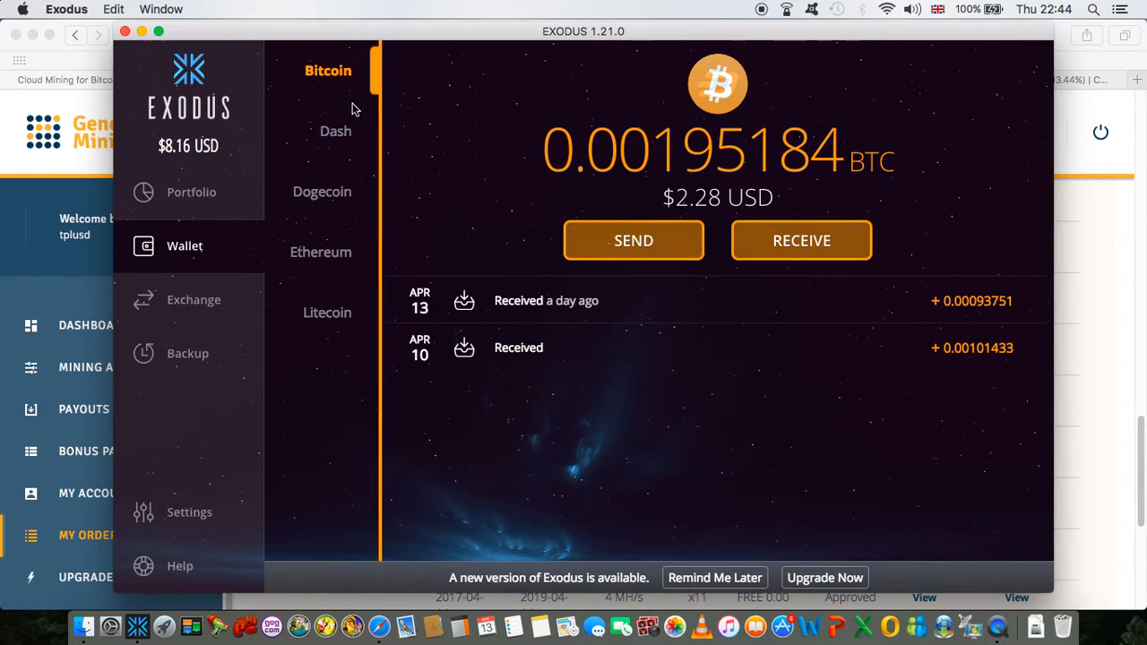
mouse_move(762, 218)
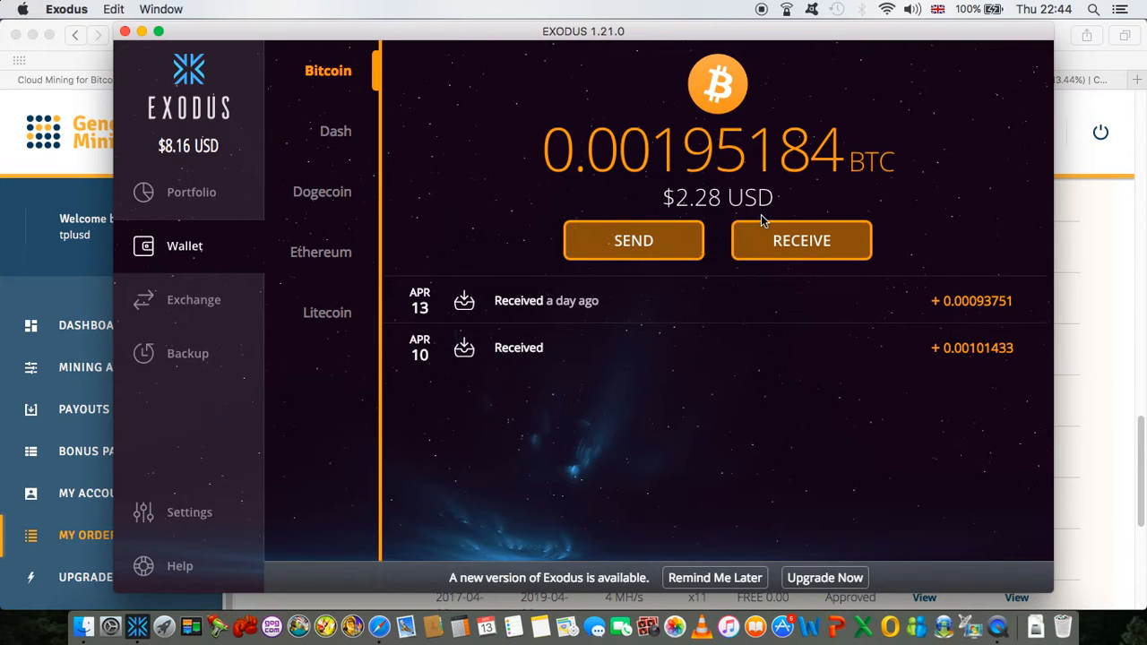
mouse_move(717, 195)
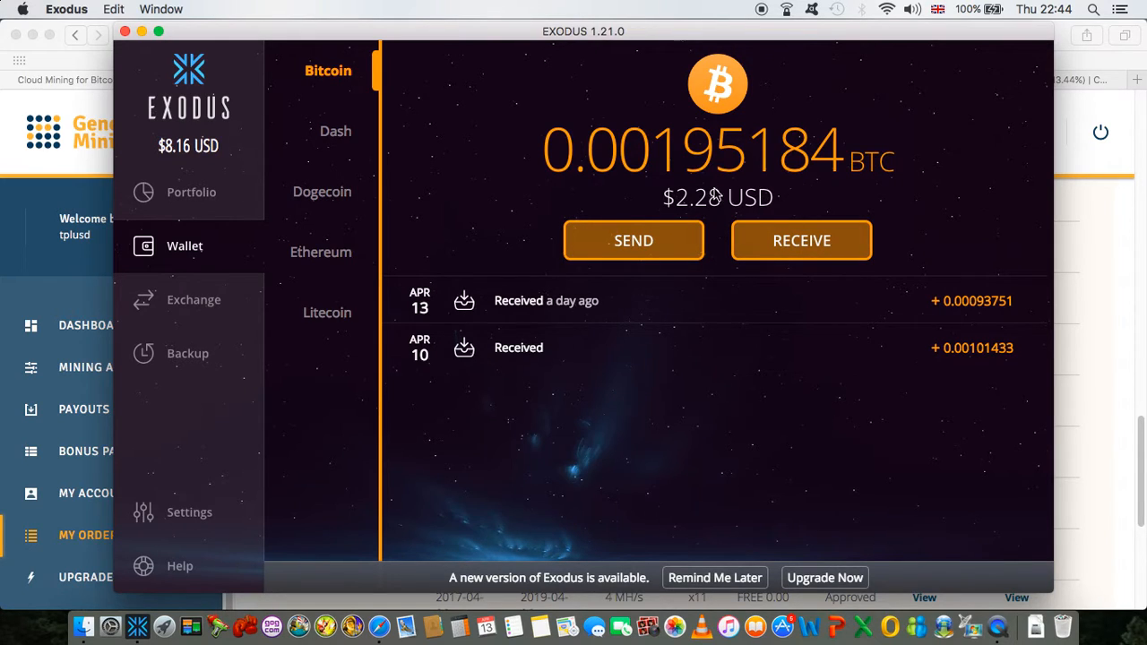
mouse_move(659, 212)
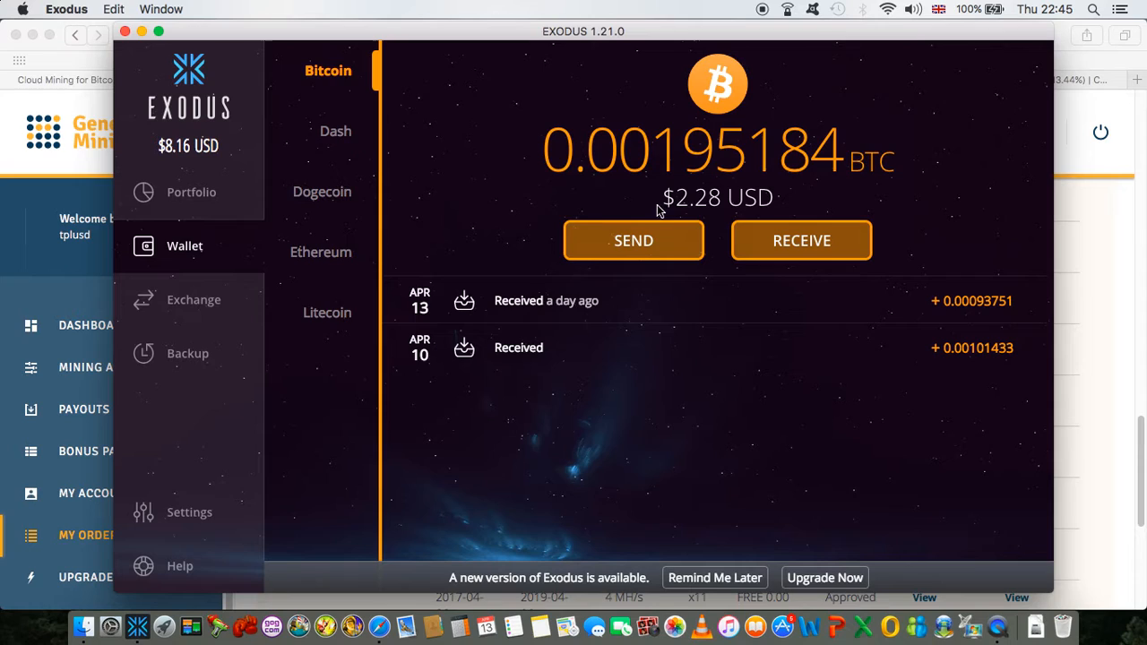
mouse_move(391, 147)
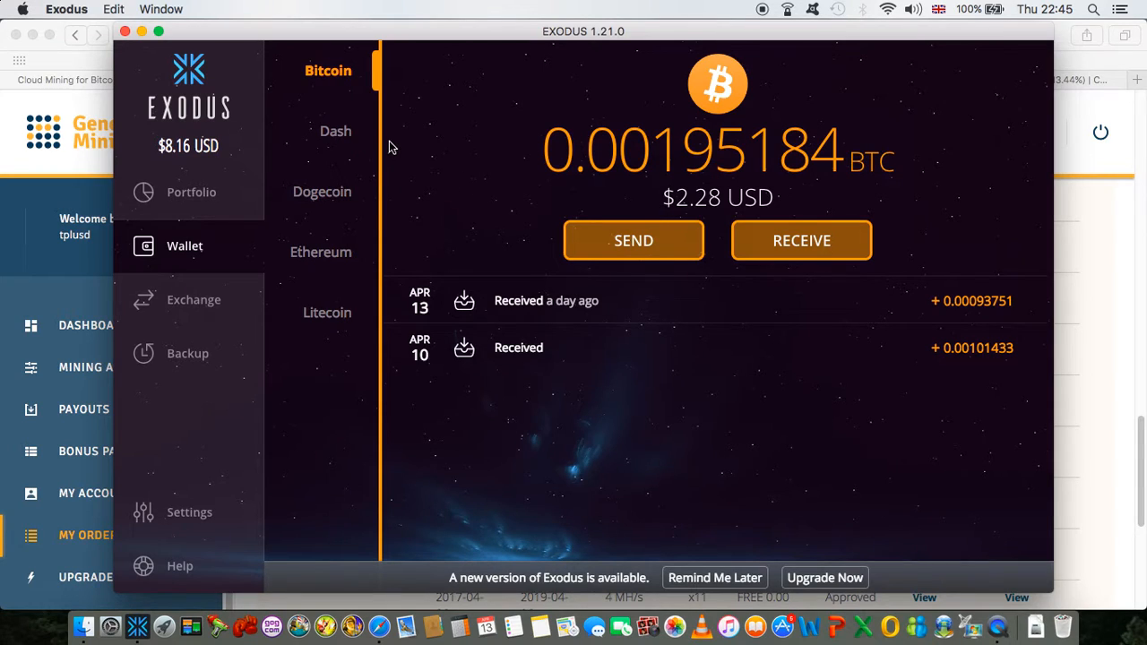
mouse_move(335, 131)
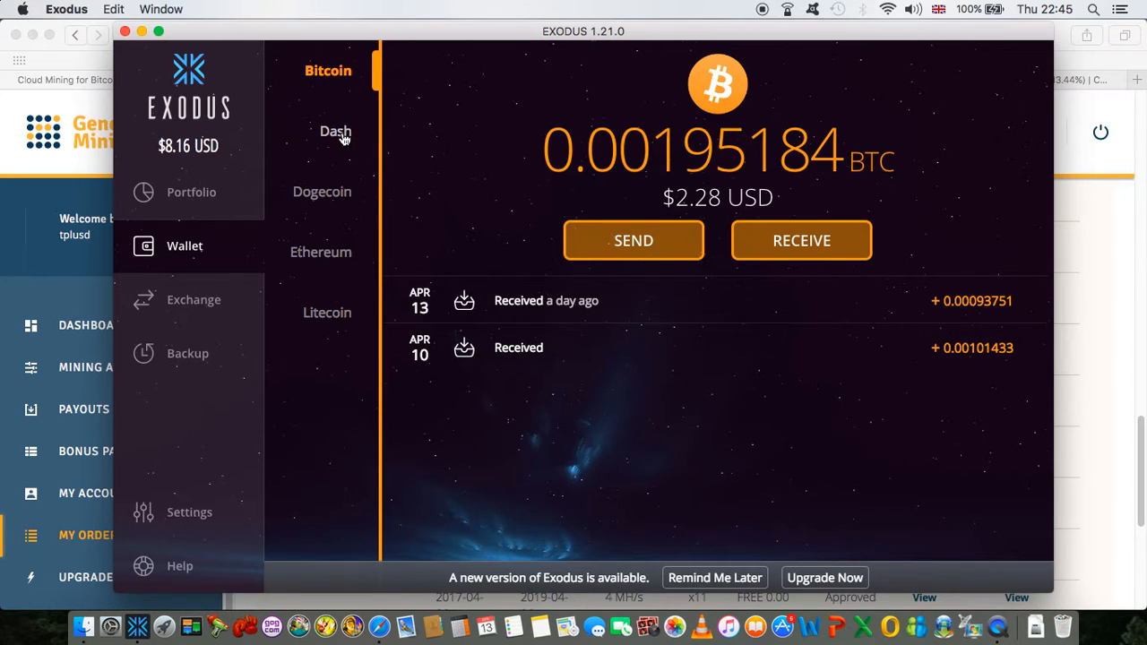
left_click(333, 130)
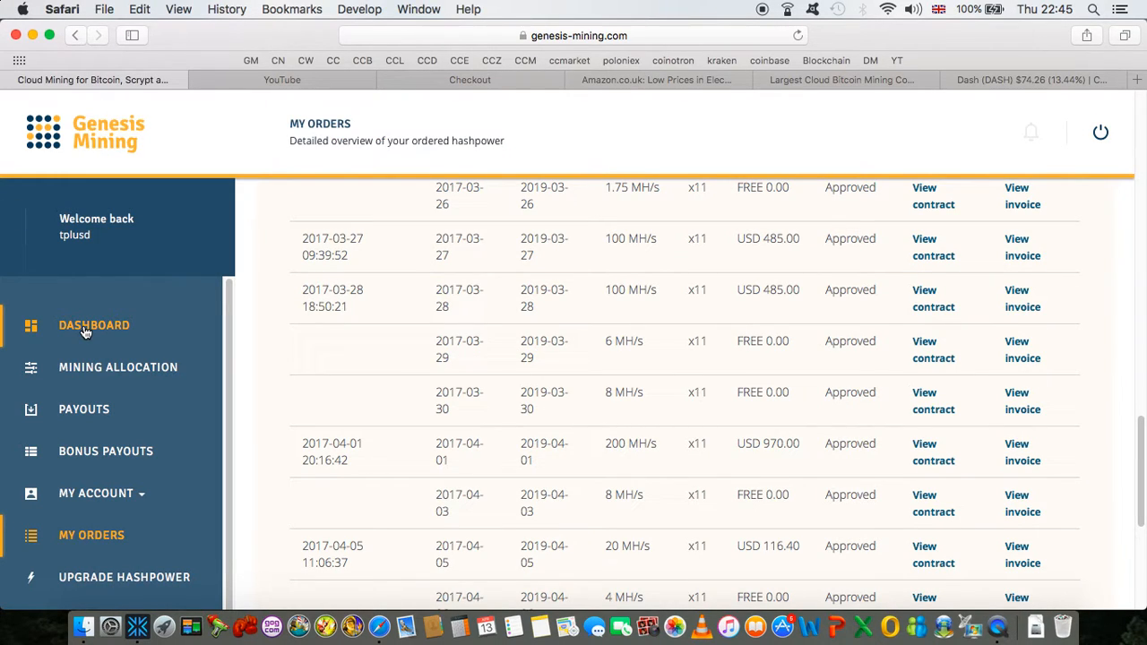
Step: Scroll past the orders table to older DRK payout credits back to 2017-03-28
scroll("up", 3)
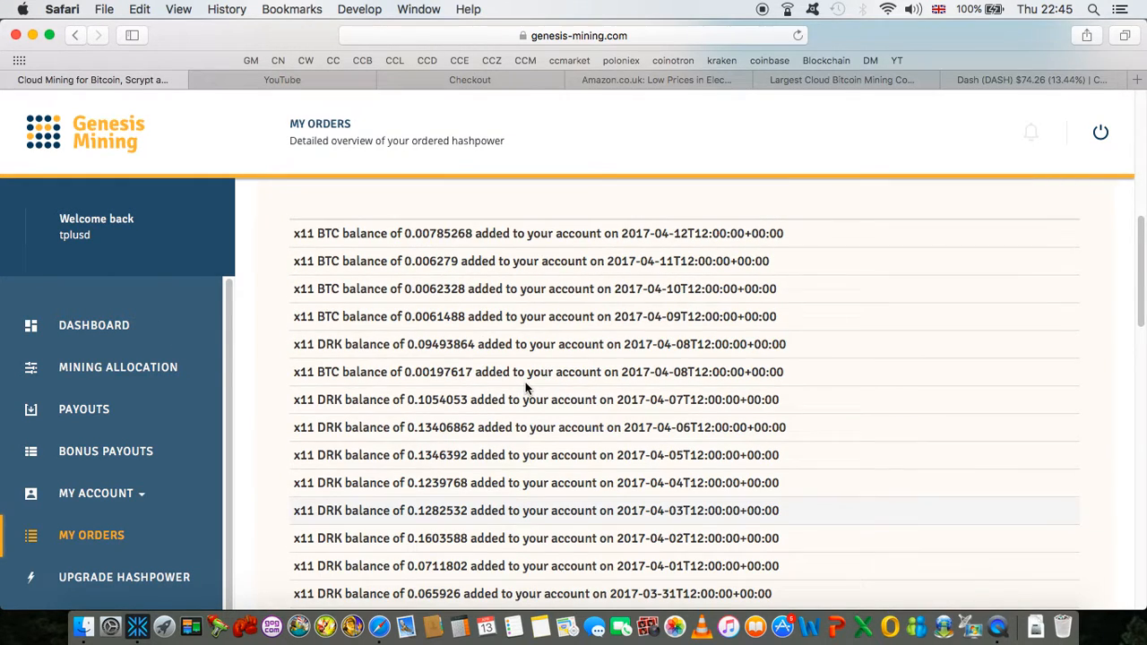
scroll("up", 3)
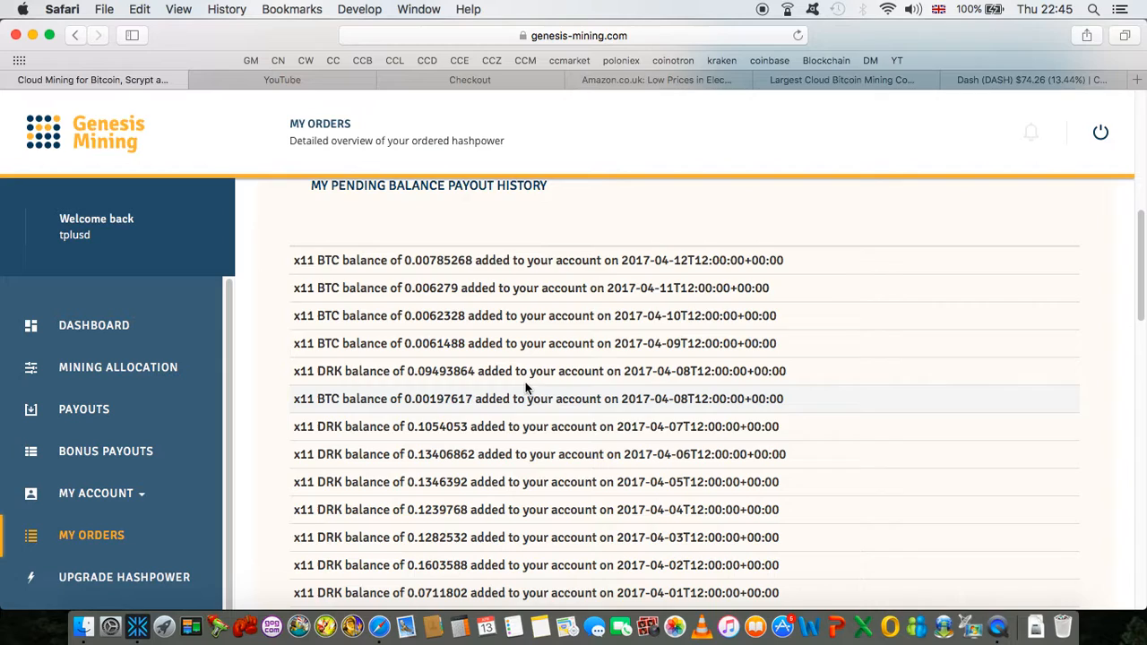
scroll("up", 3)
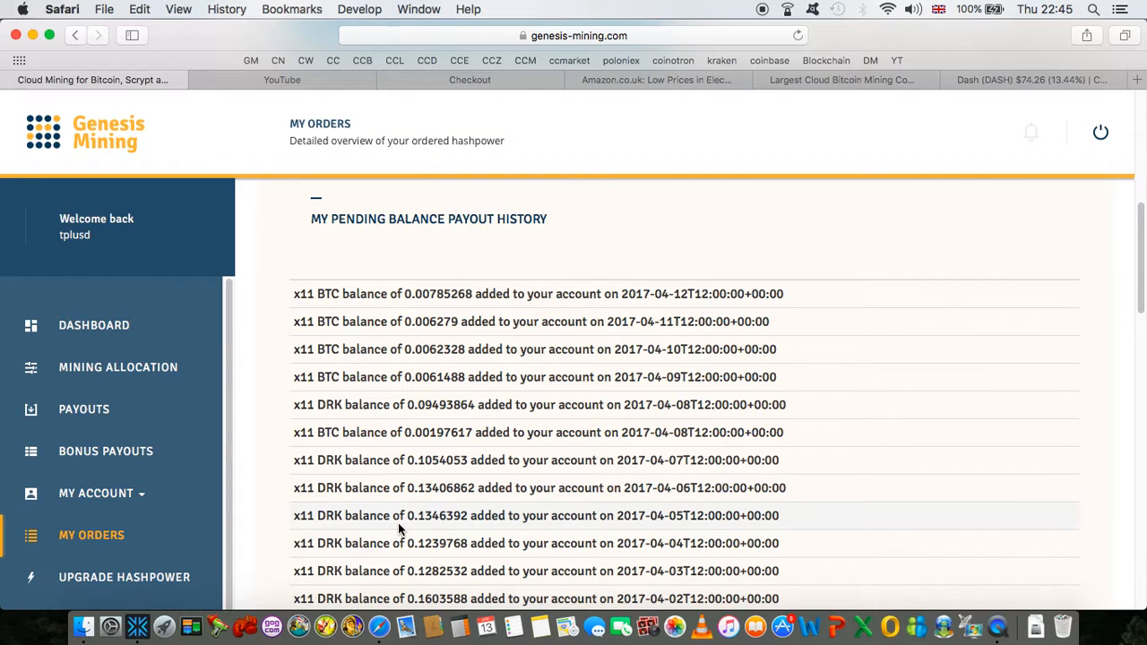
scroll("down", 3)
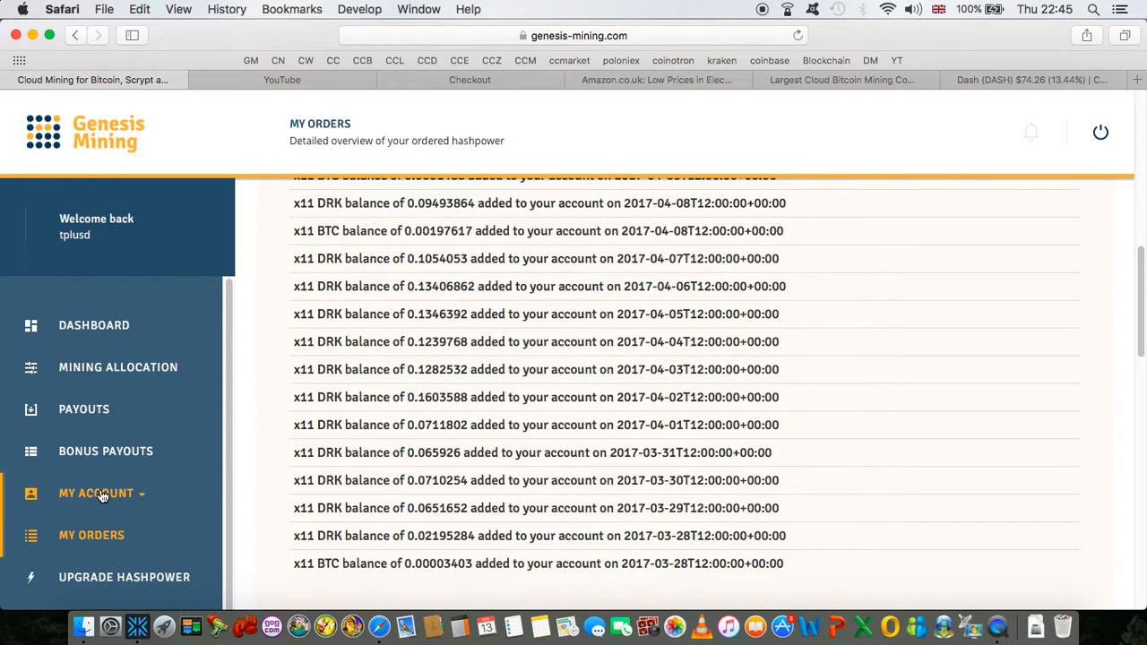
Step: Show the Affiliate Program page with the personal affiliate code and 3% discount details
left_click(97, 493)
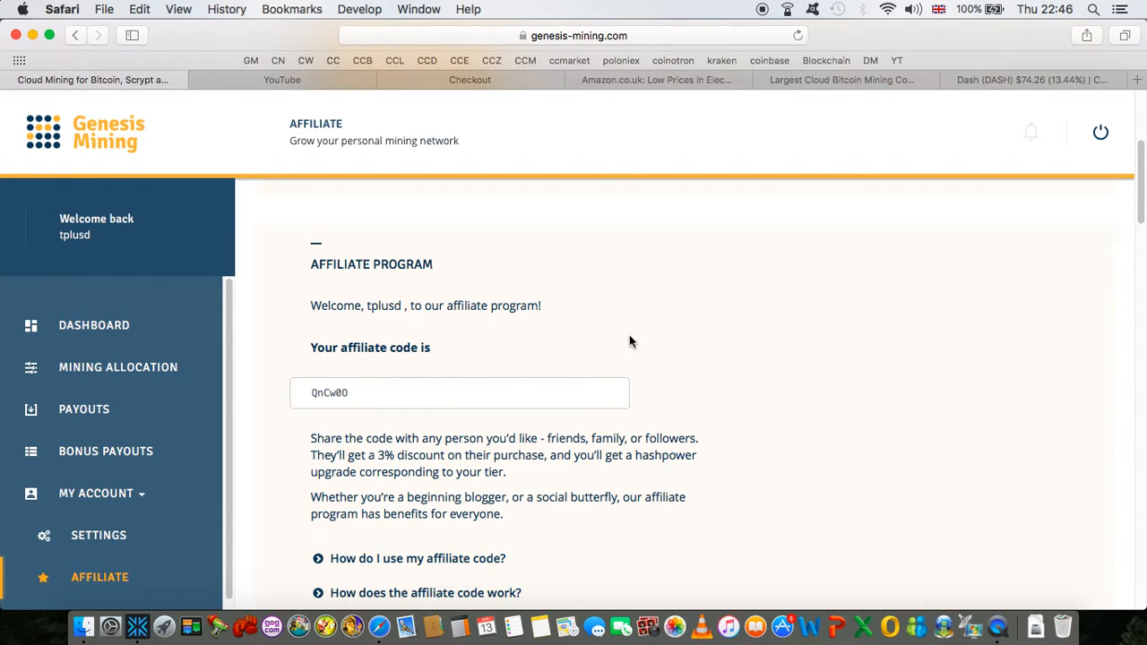
mouse_move(372, 396)
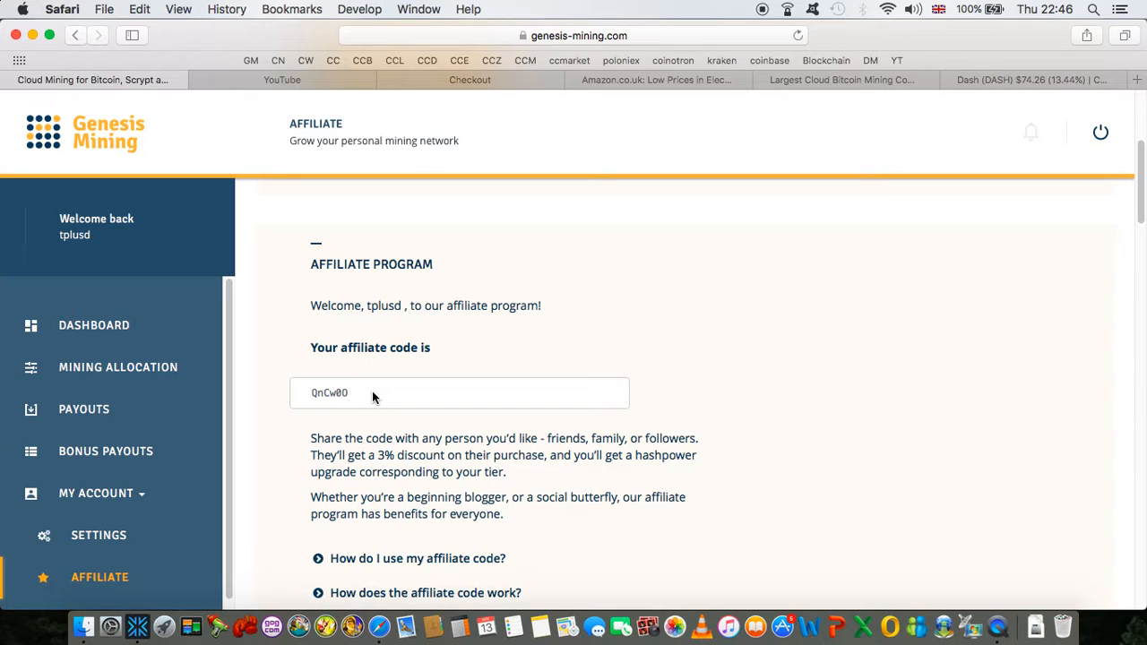
scroll("down", 3)
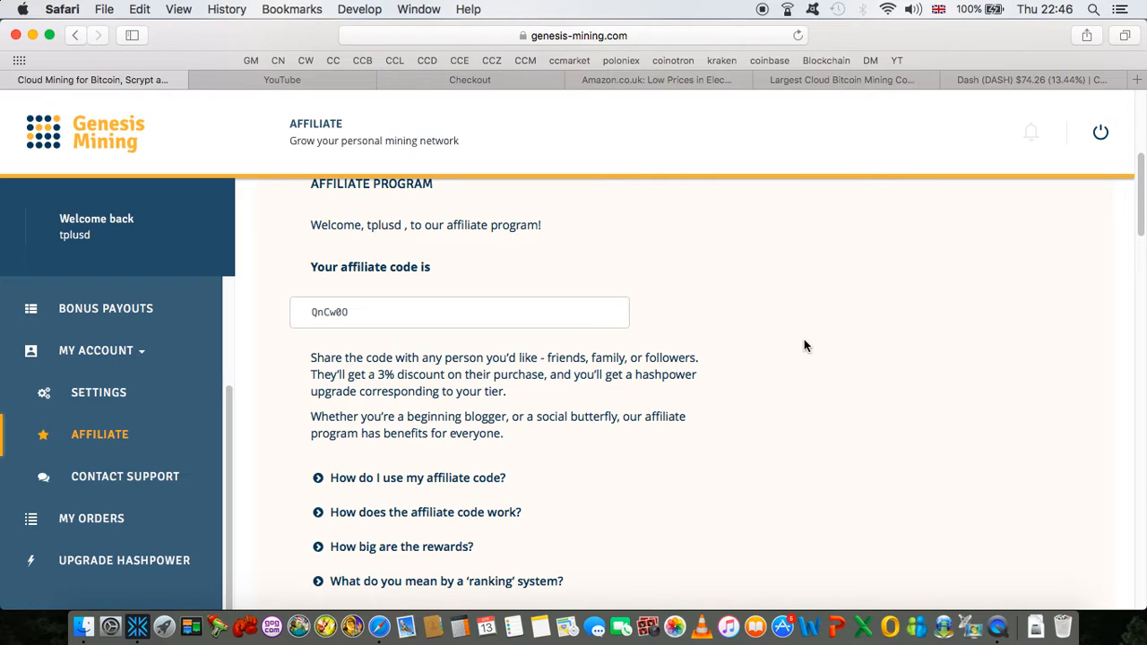
mouse_move(663, 190)
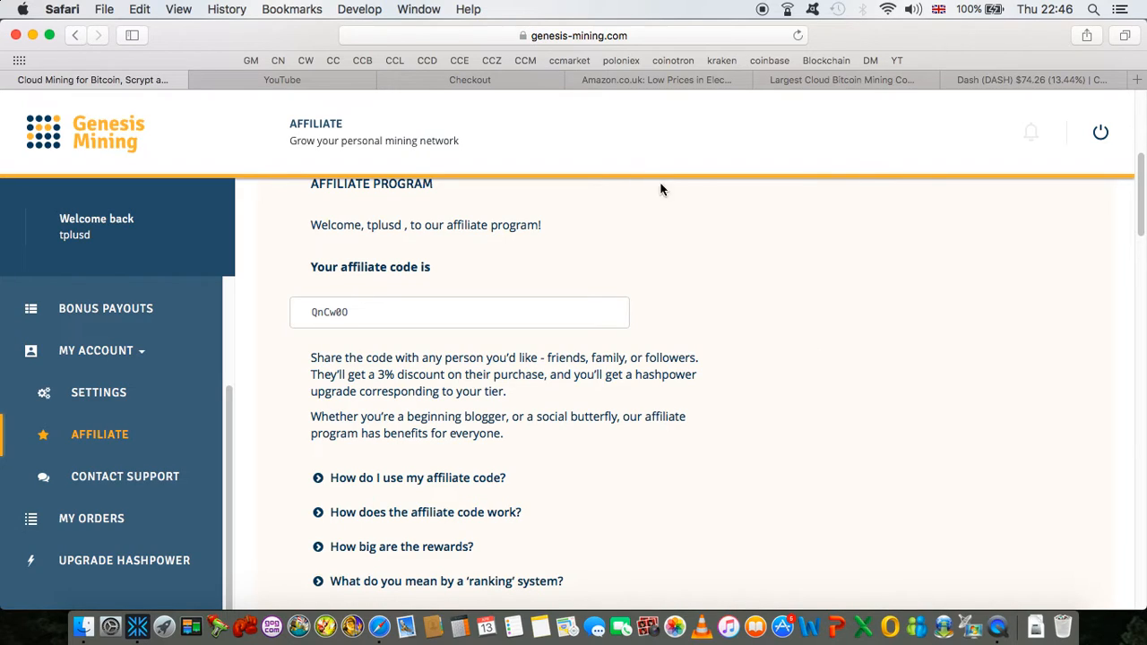
mouse_move(106, 309)
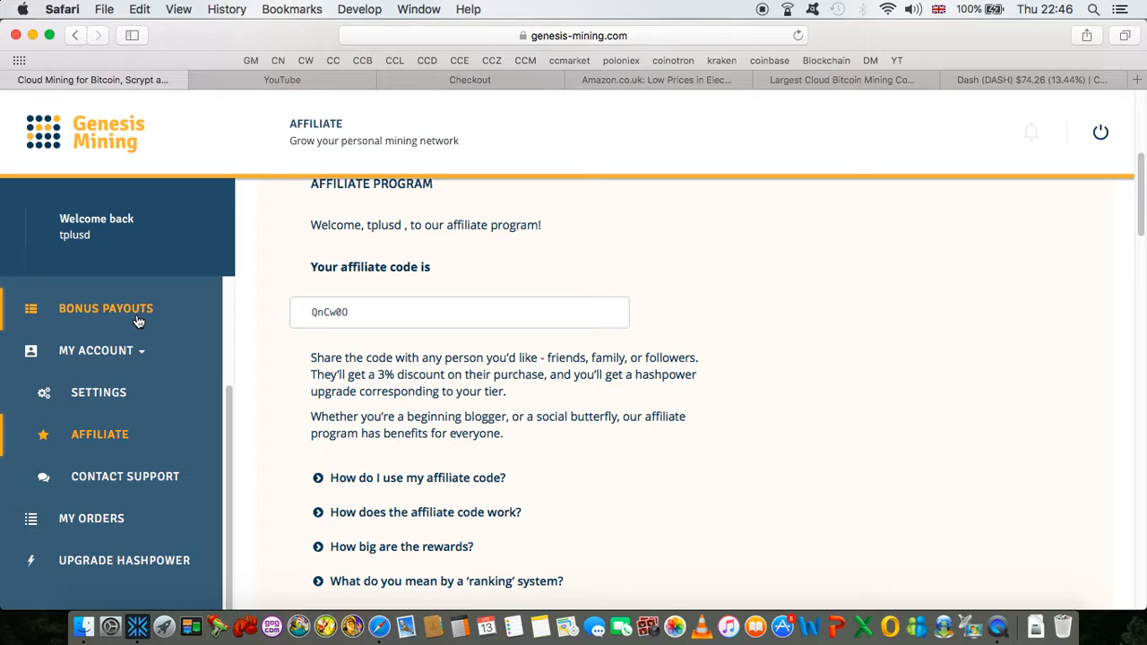
mouse_move(132, 258)
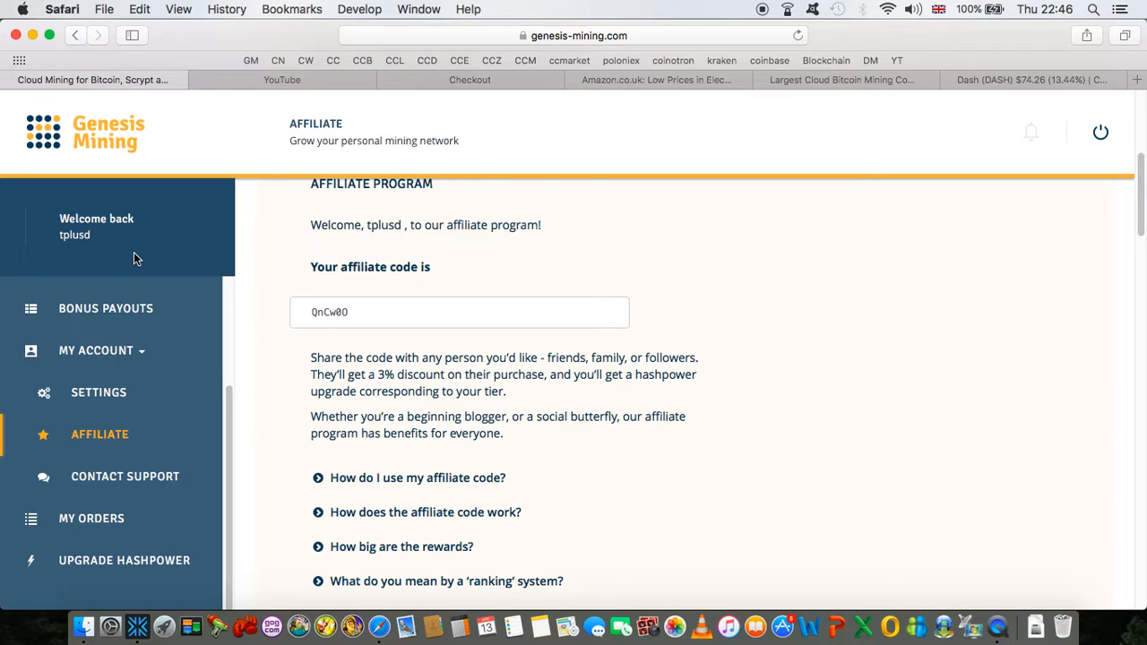
mouse_move(140, 251)
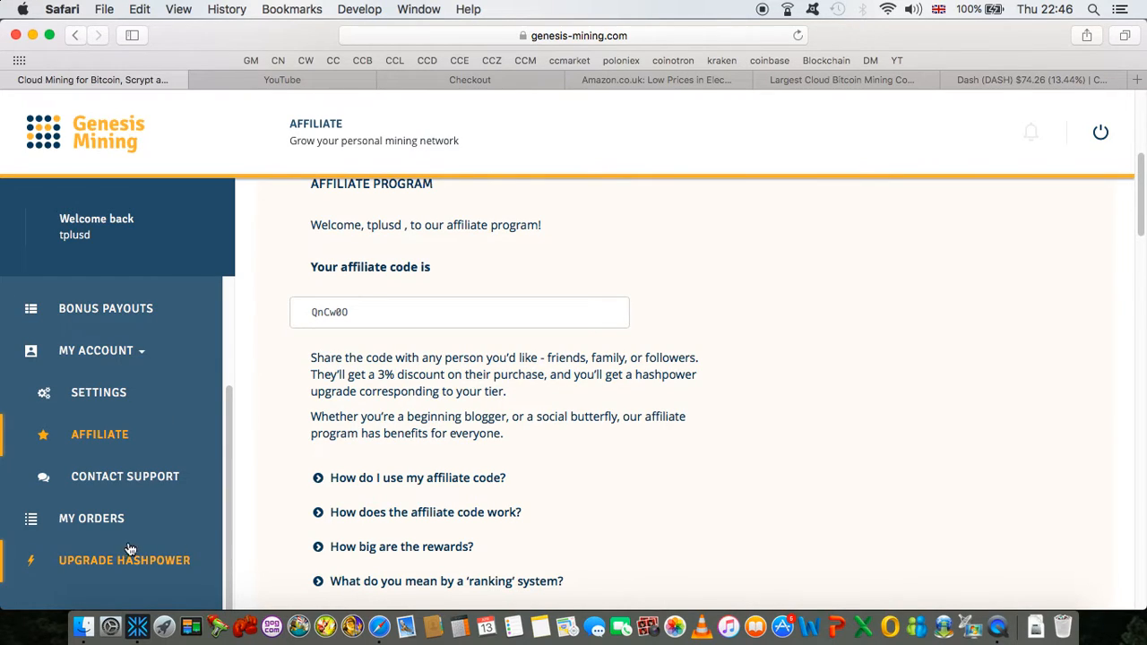
left_click(92, 518)
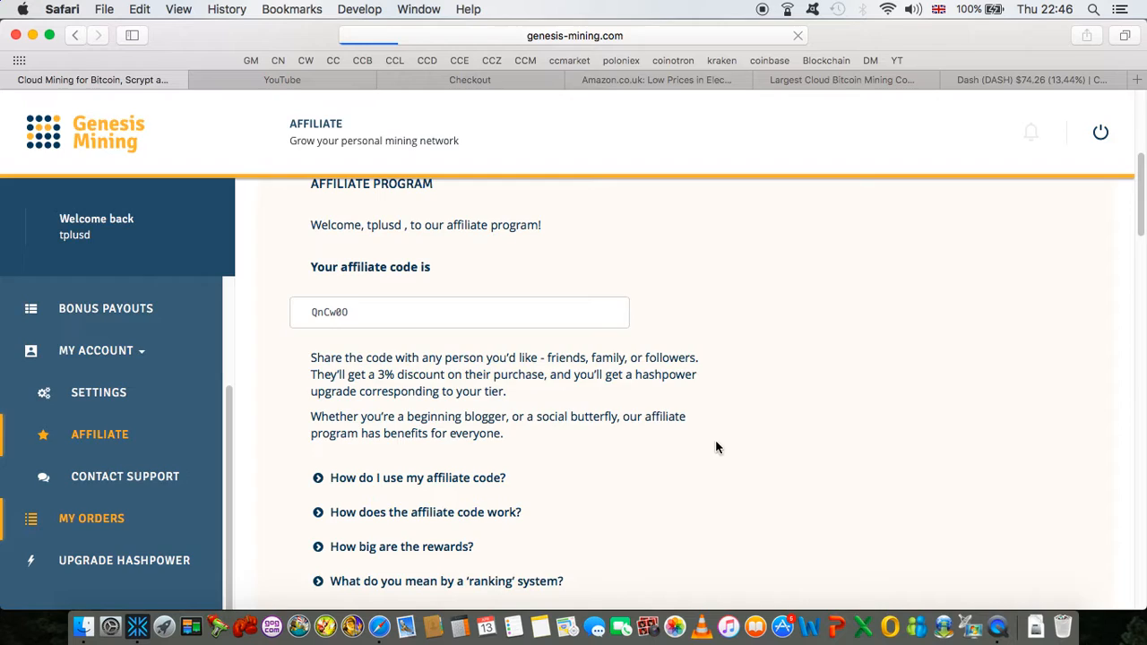
Step: Revisit the My Orders pending payout history, then view Dash at $74.26 on CoinMarketCap
left_click(91, 518)
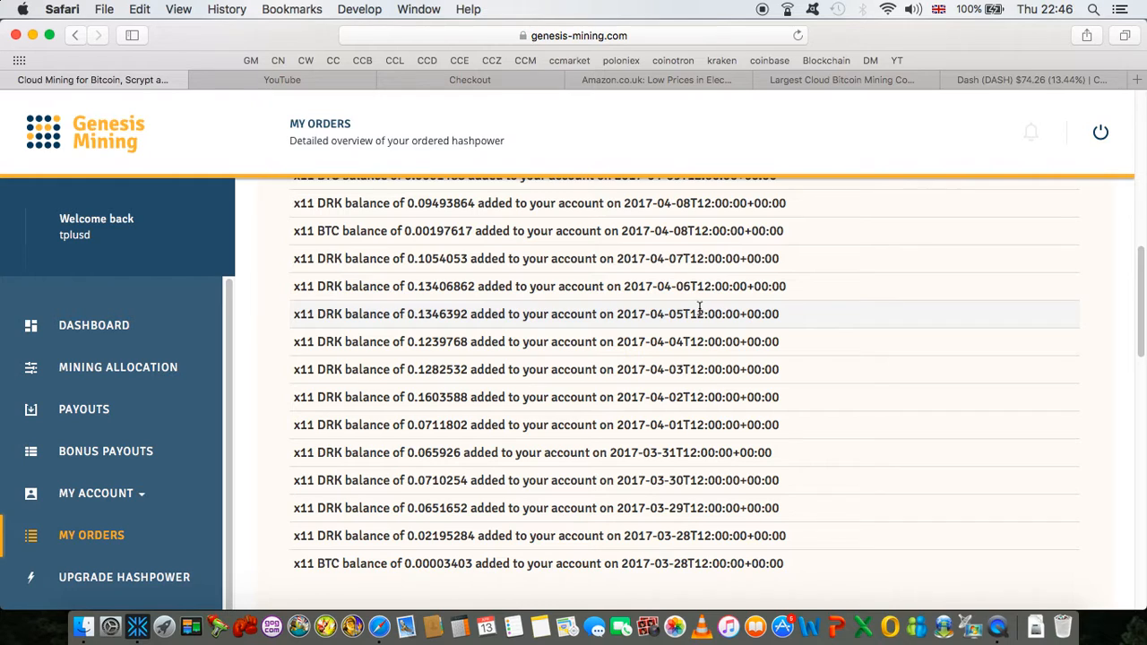
scroll("up", 3)
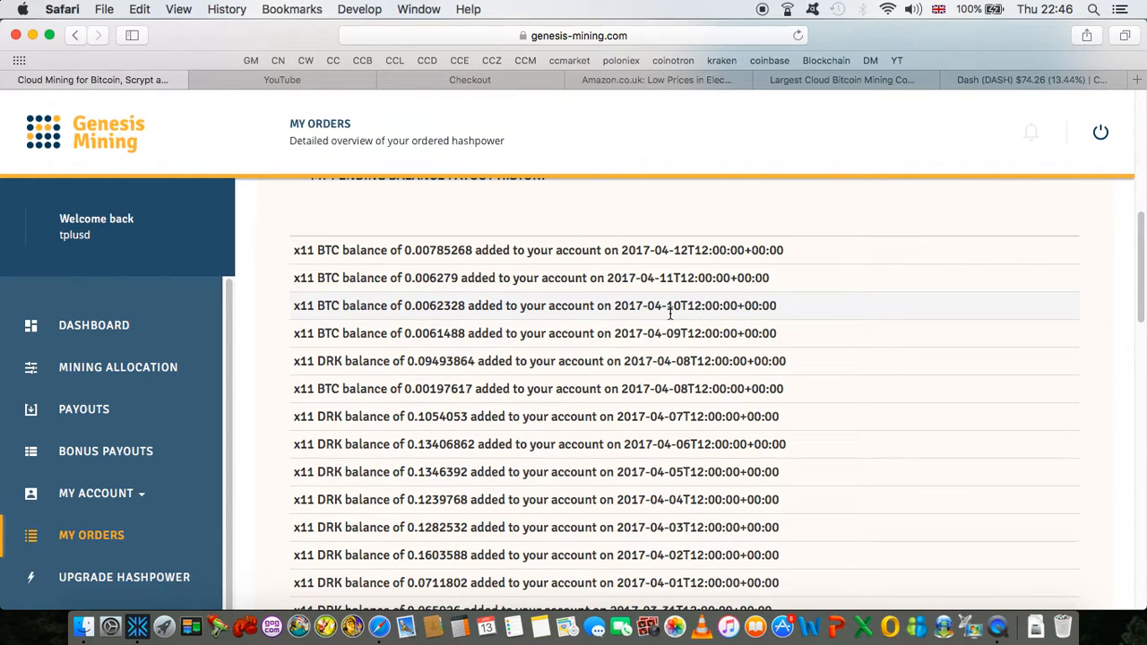
mouse_move(463, 409)
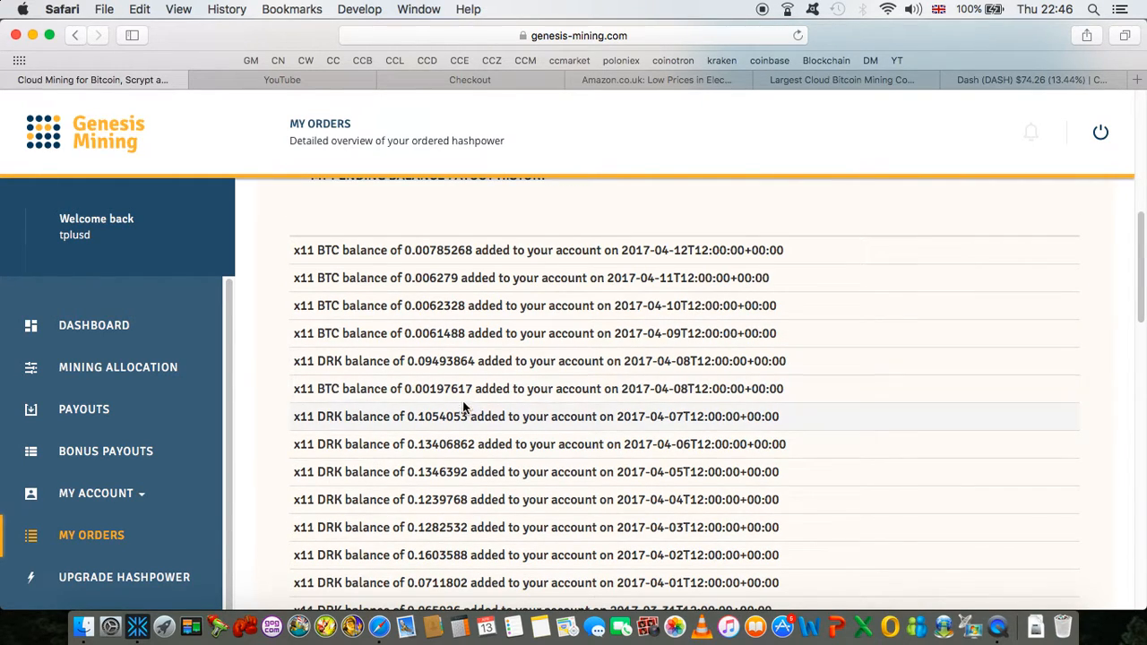
mouse_move(577, 434)
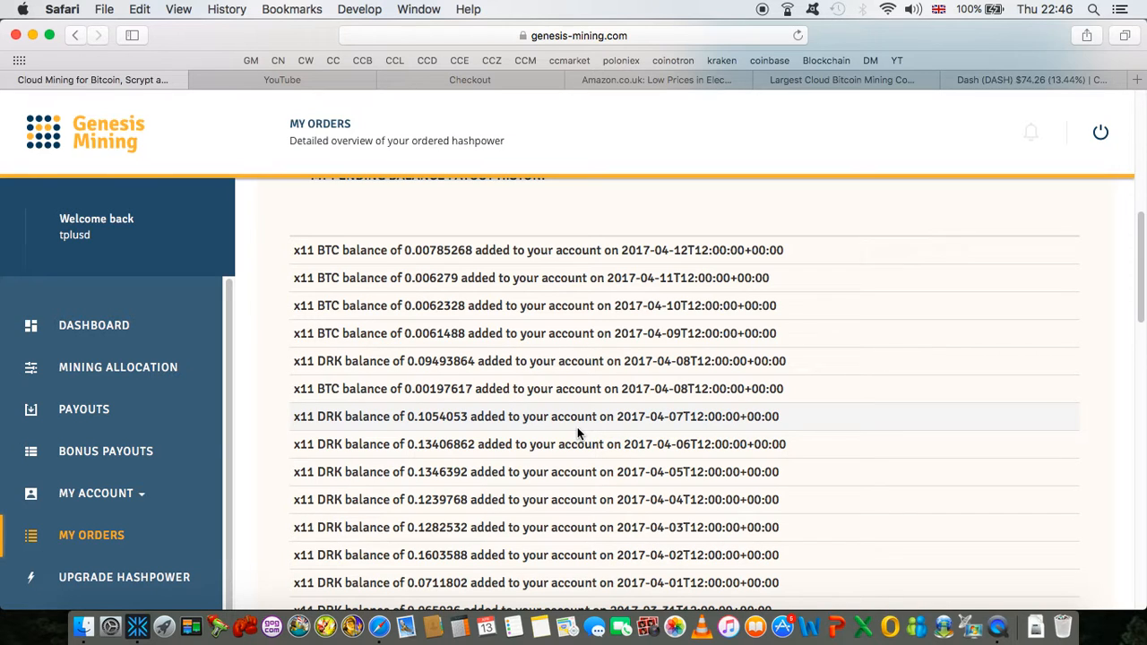
scroll("up", 3)
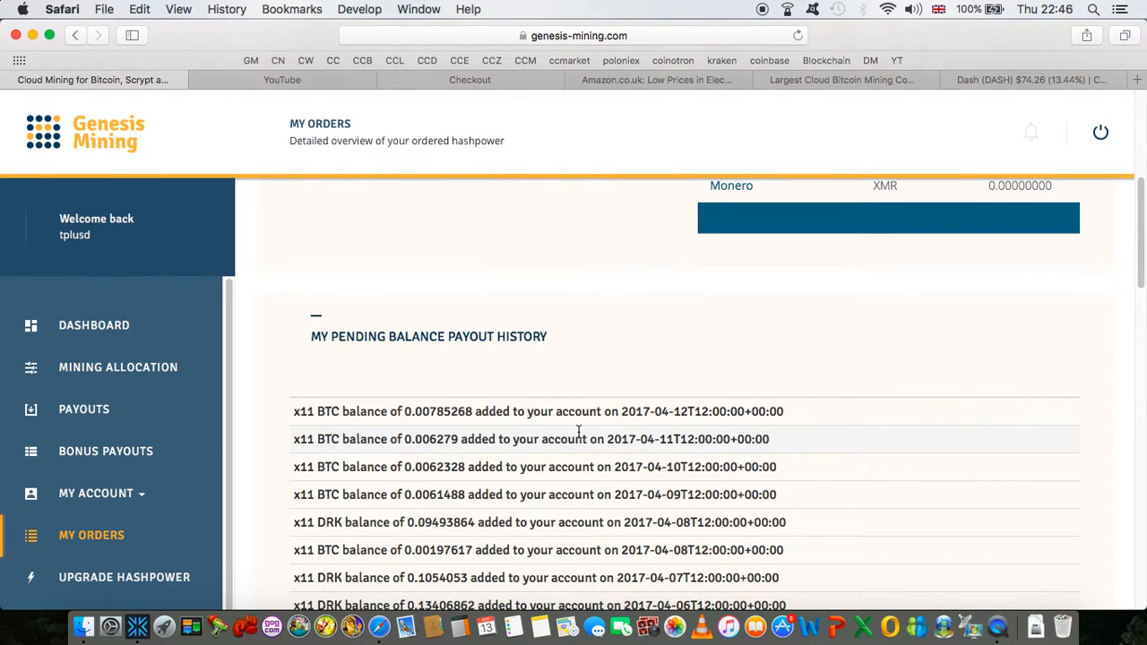
mouse_move(924, 237)
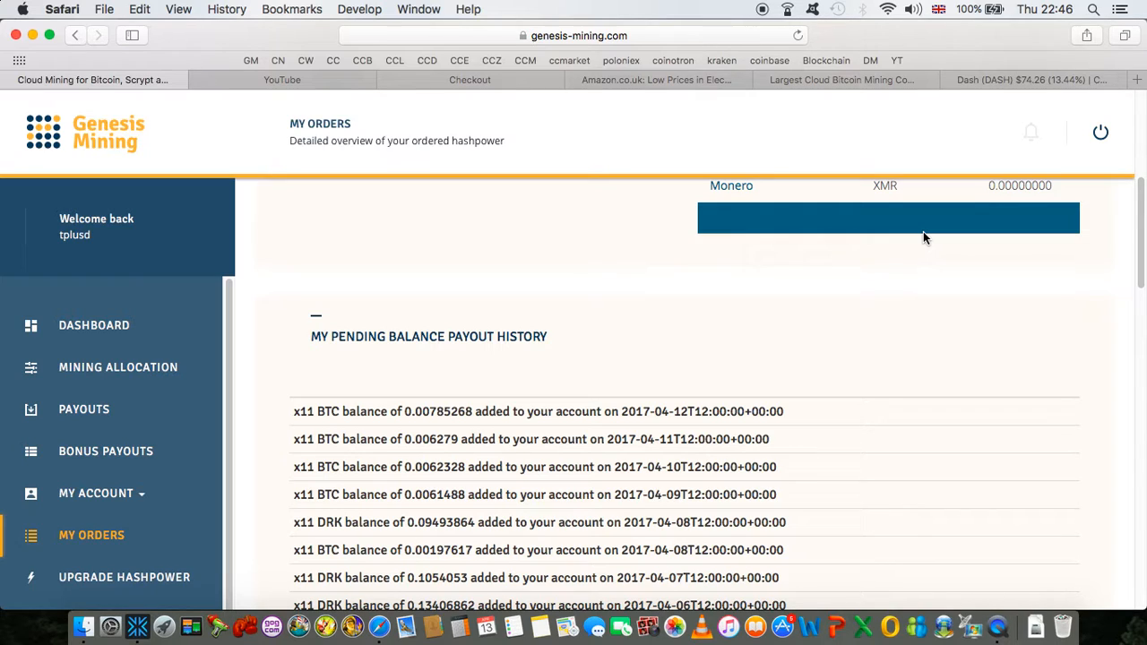
mouse_move(998, 319)
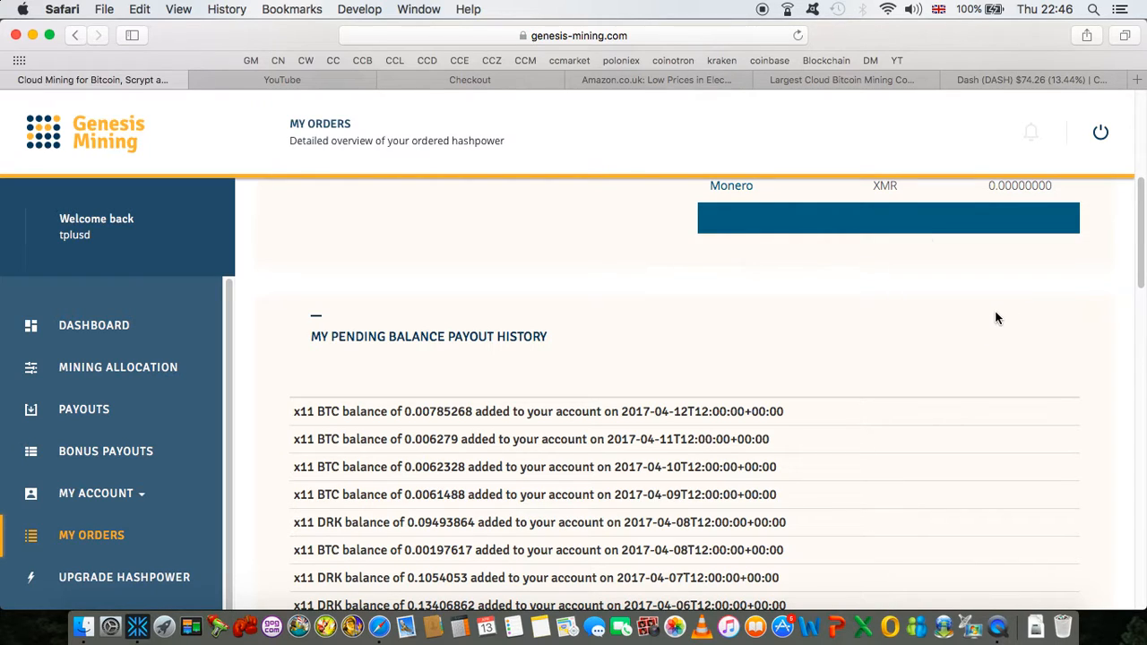
mouse_move(905, 262)
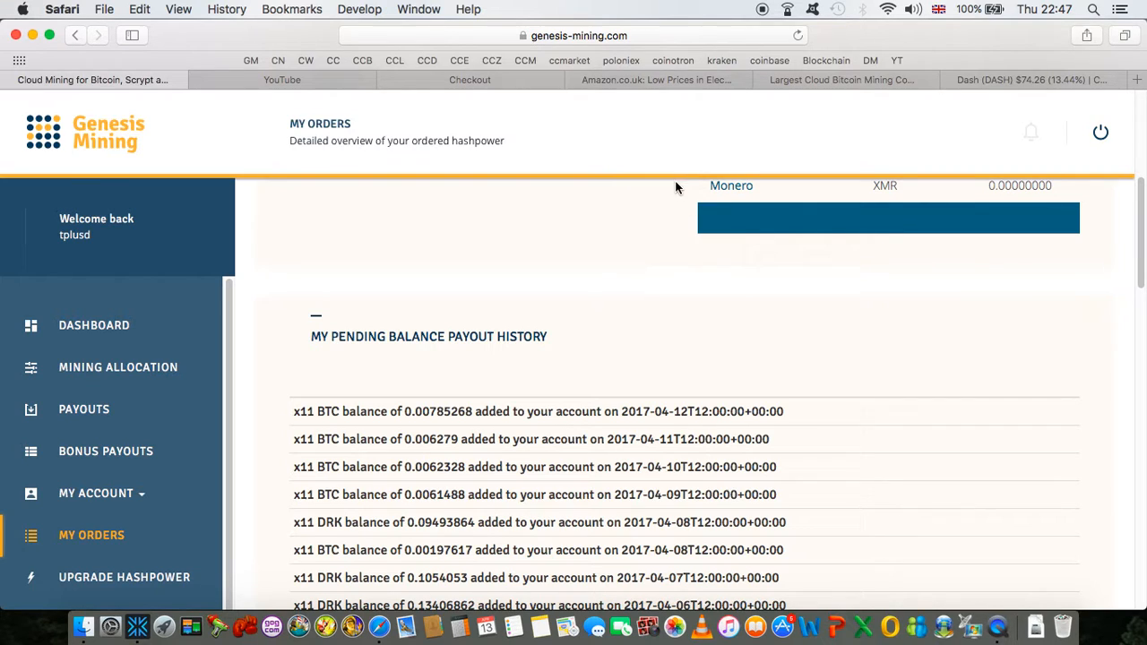
mouse_move(475, 484)
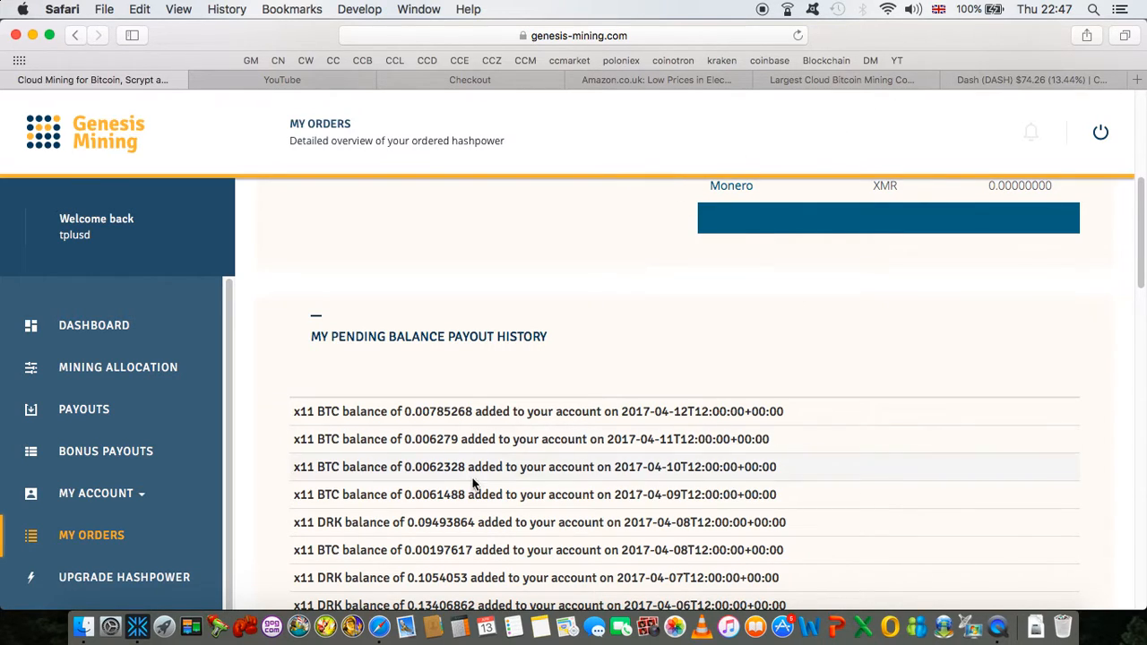
scroll("down", 3)
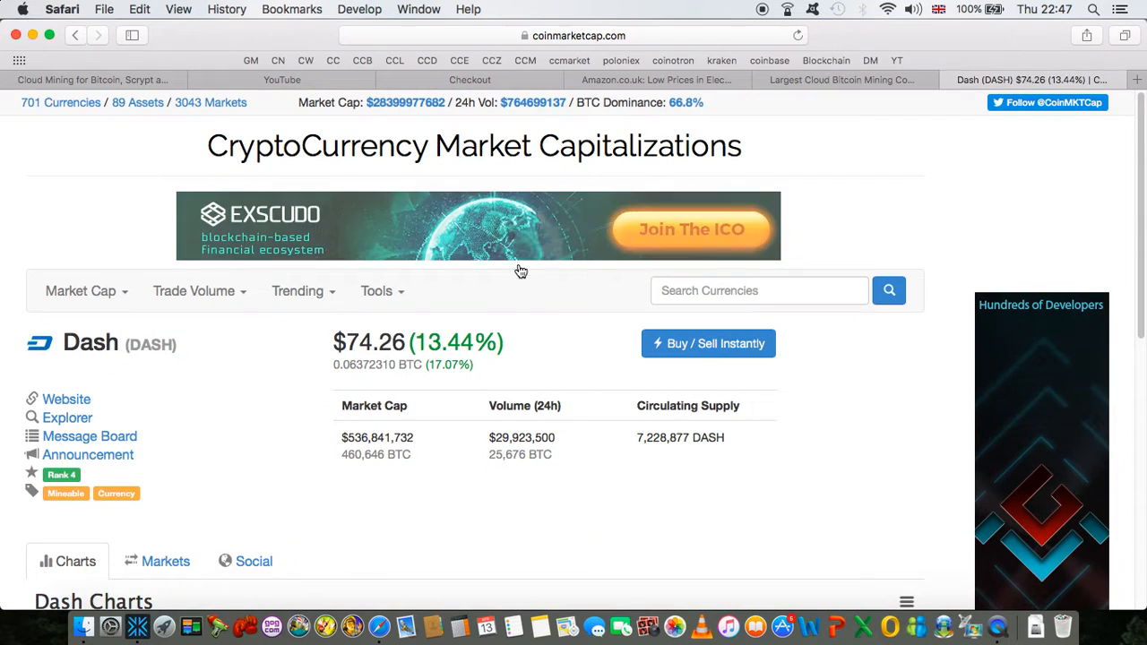
mouse_move(502, 366)
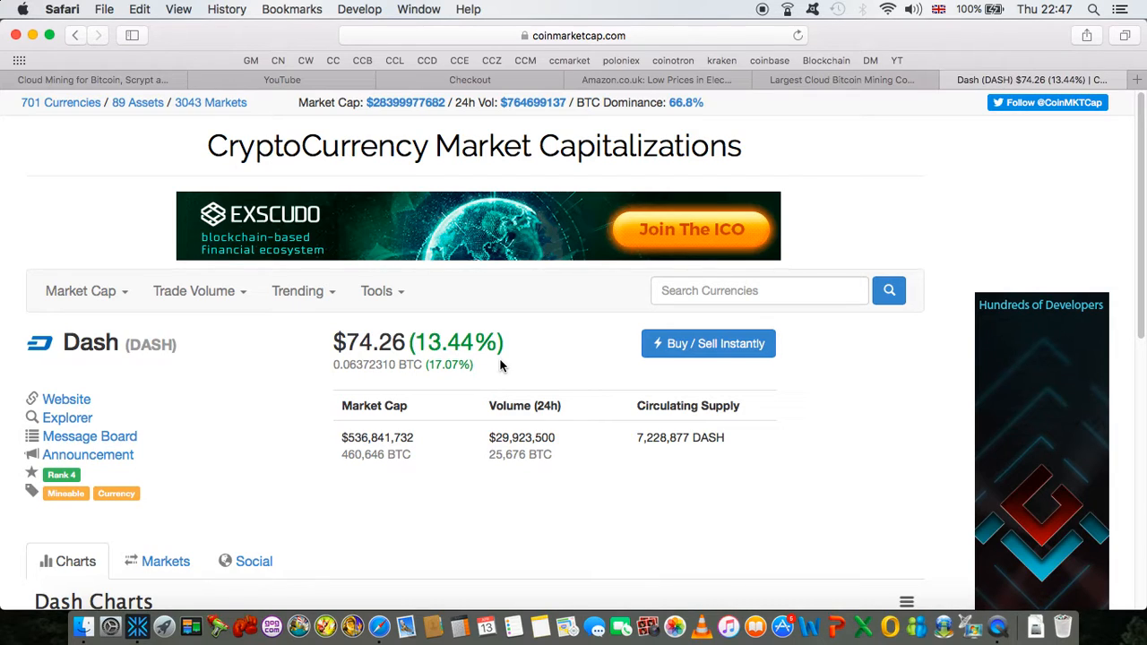
mouse_move(419, 358)
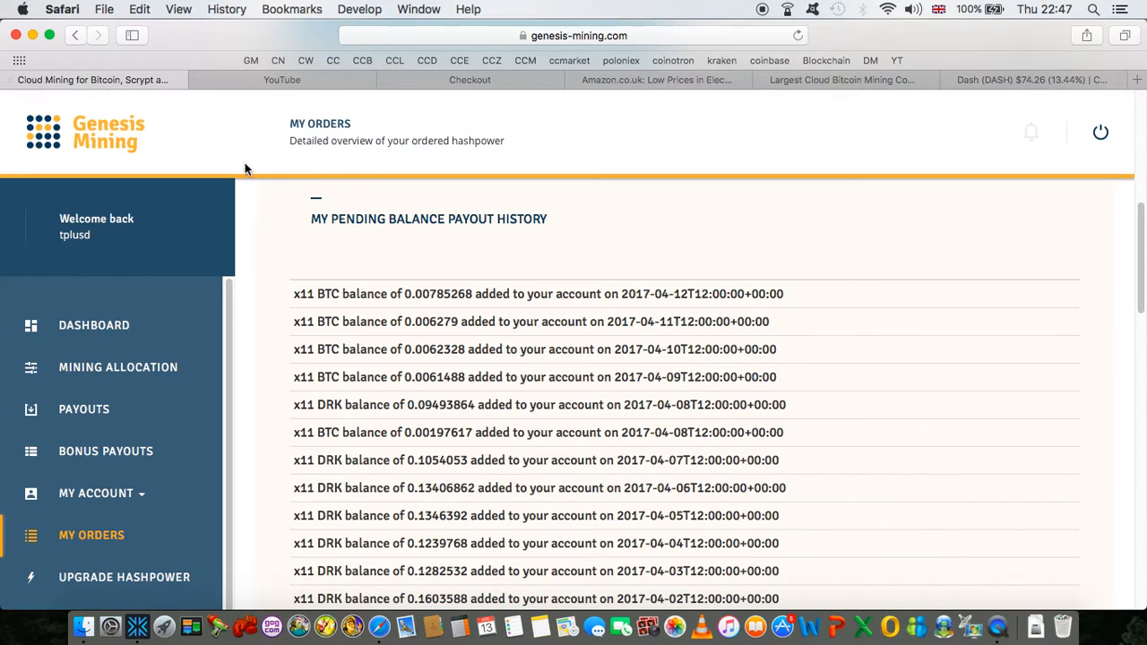
mouse_move(842, 265)
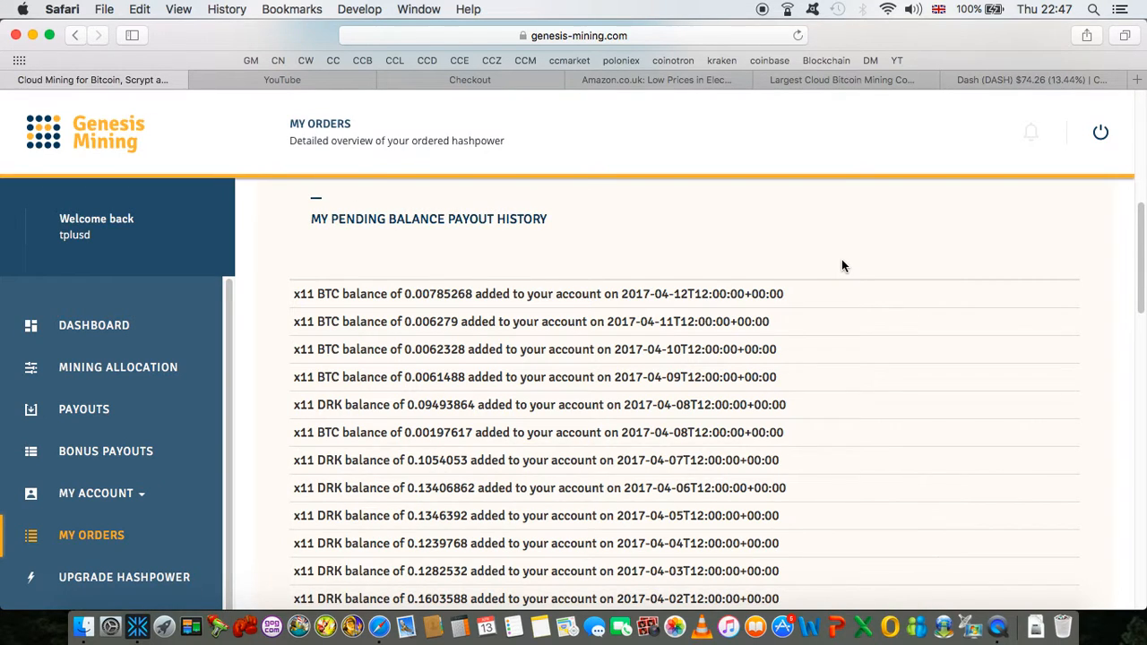